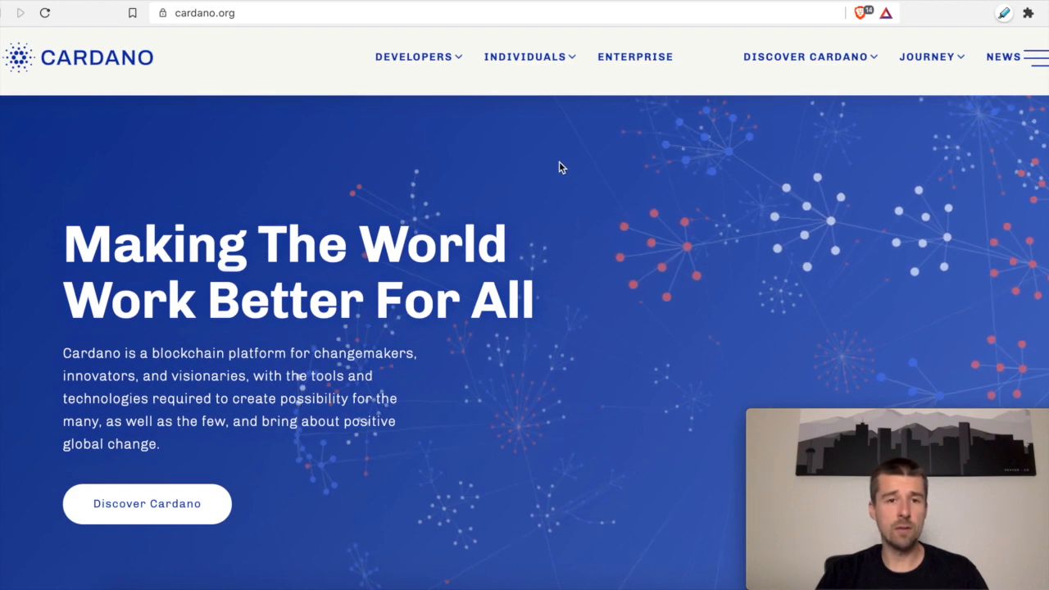
mouse_move(532, 82)
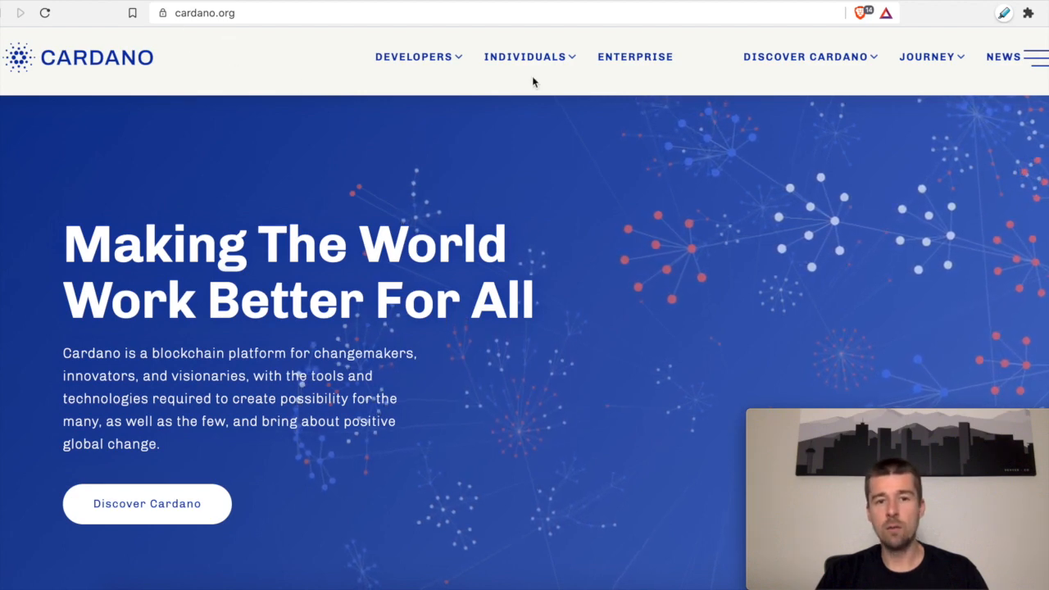
Navigate from the Cardano Individuals menu to Yoroi's Chrome Web Store download page.
click(524, 57)
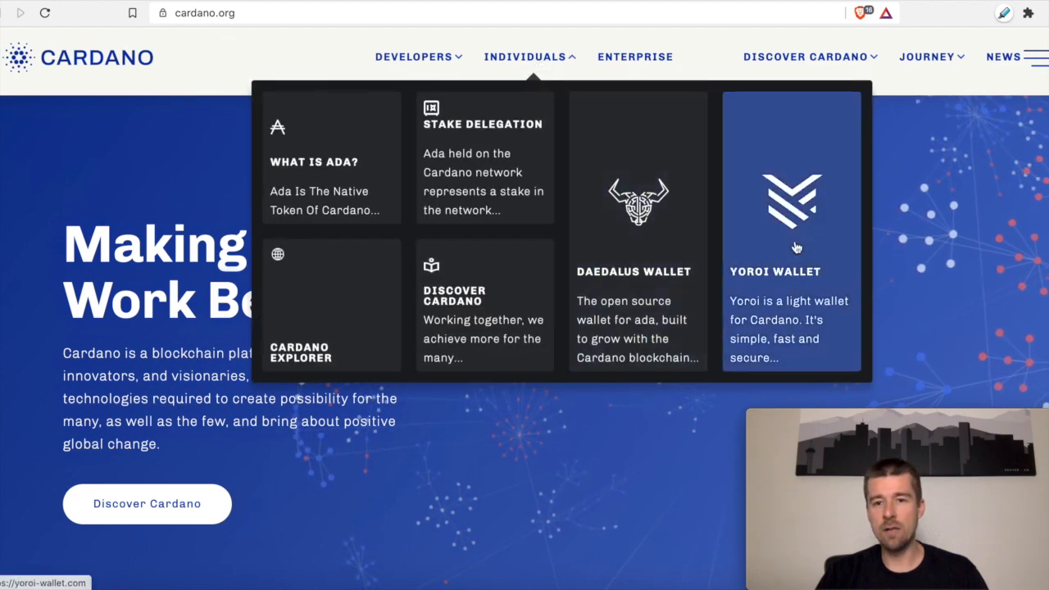
mouse_move(794, 247)
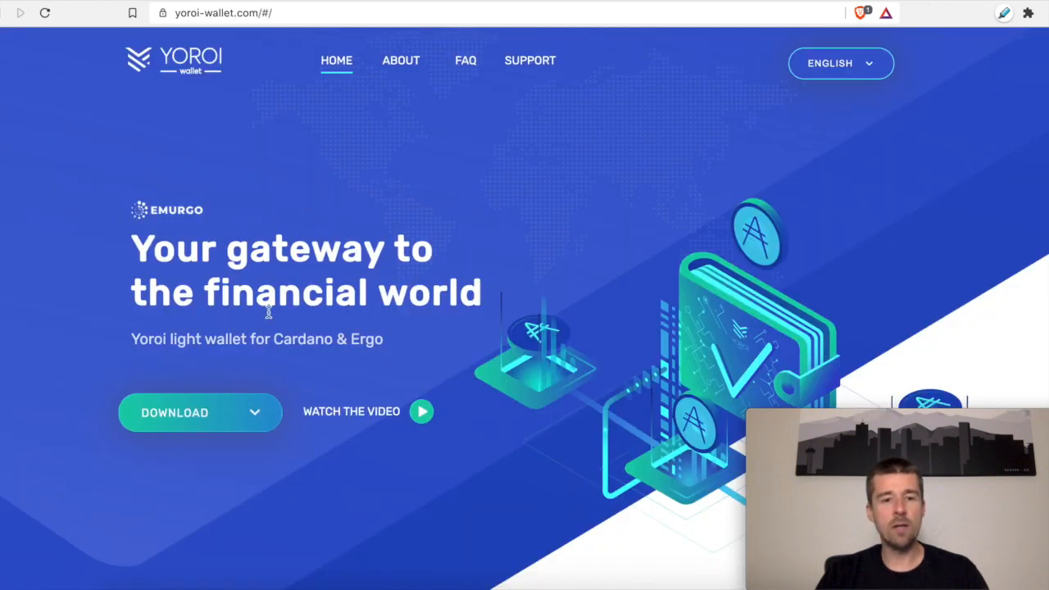
mouse_move(264, 422)
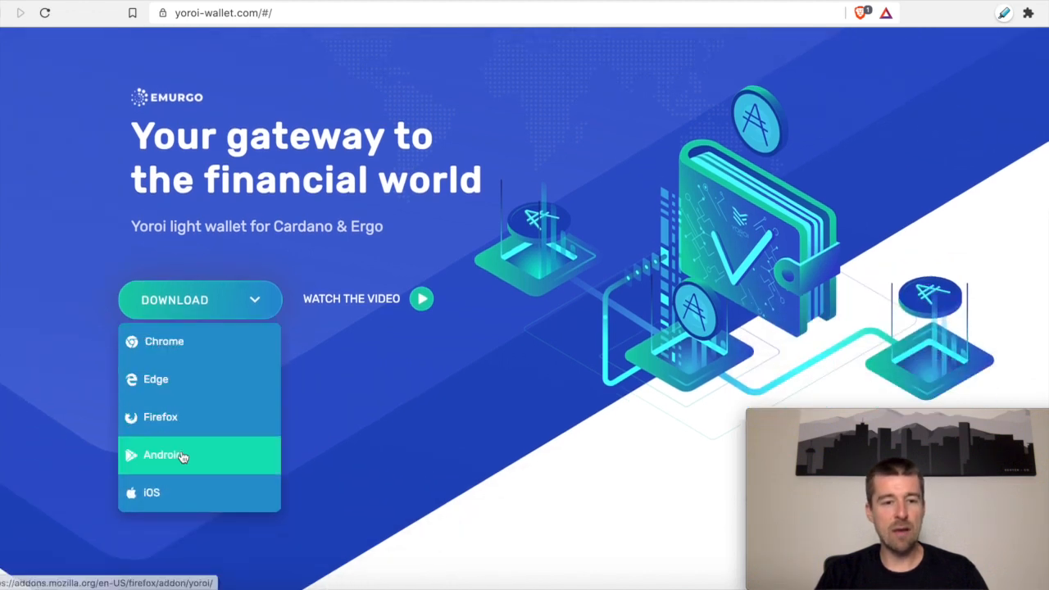
mouse_move(226, 378)
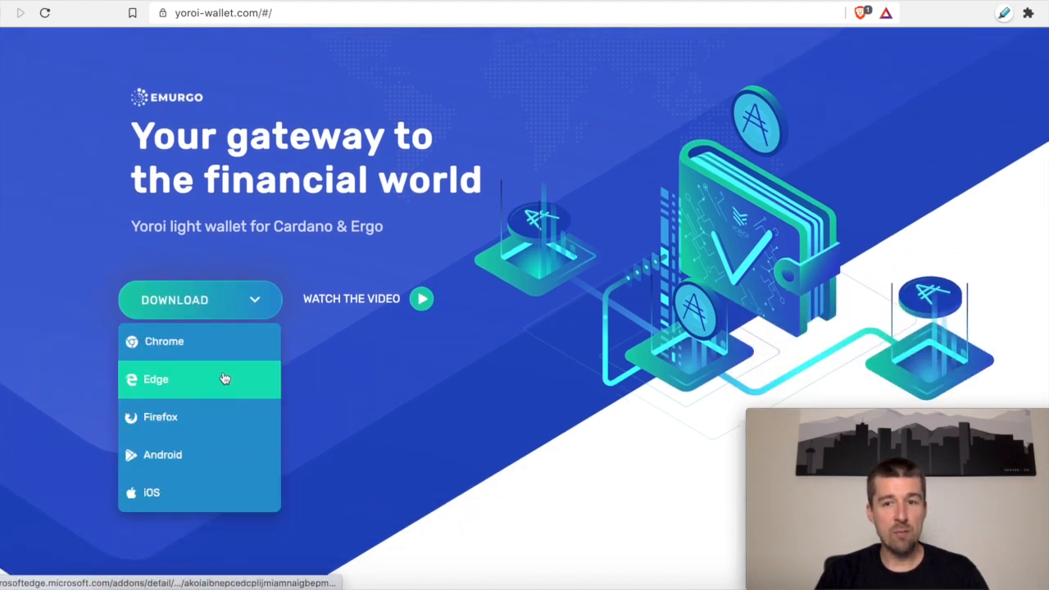
mouse_move(184, 346)
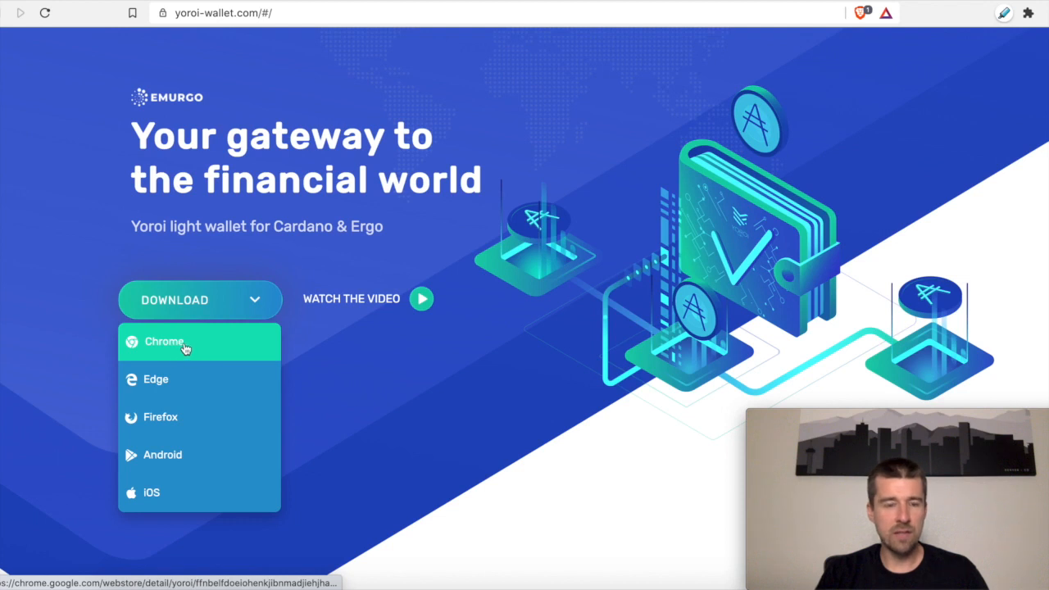
click(164, 341)
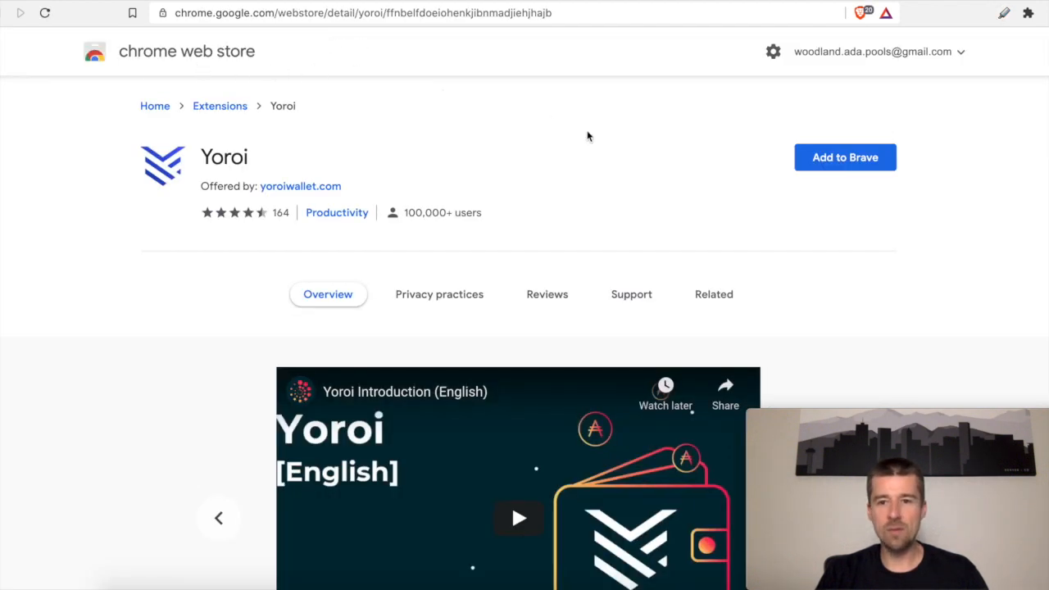
Add the Yoroi extension to the browser and show it in the installed extensions list.
click(845, 158)
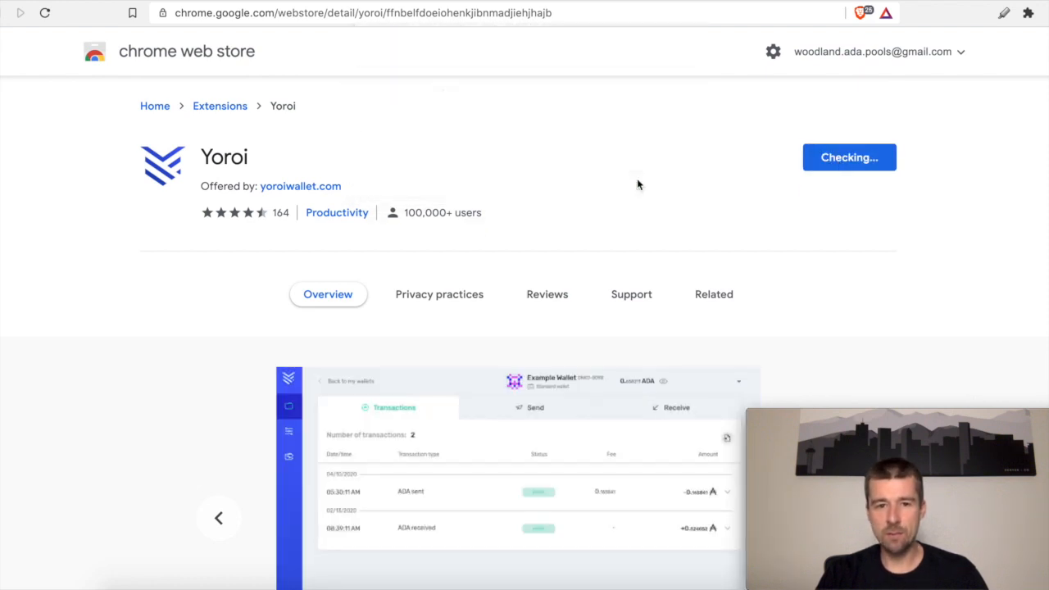
click(848, 157)
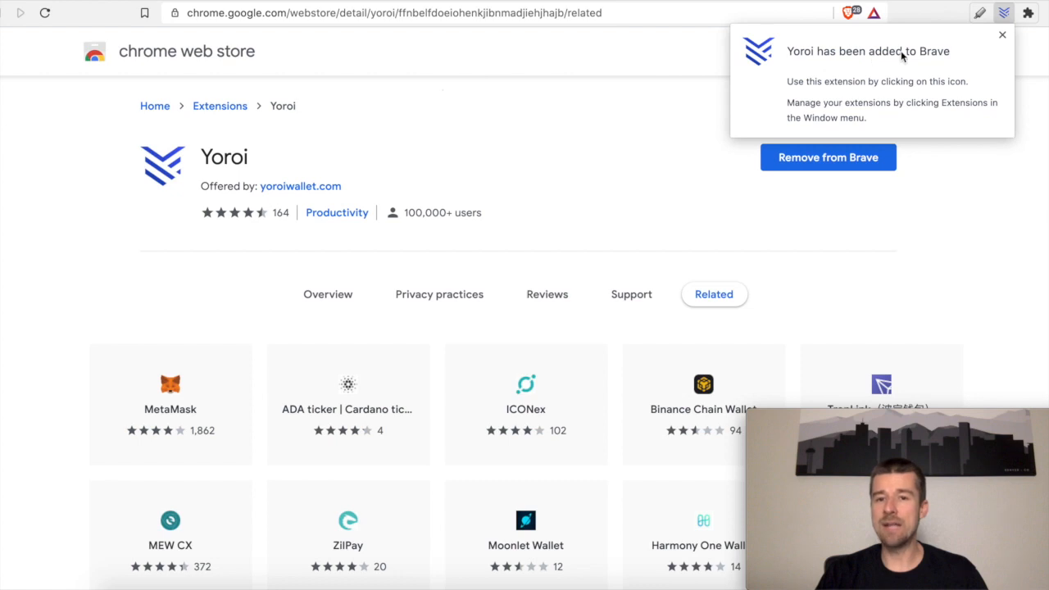
mouse_move(912, 101)
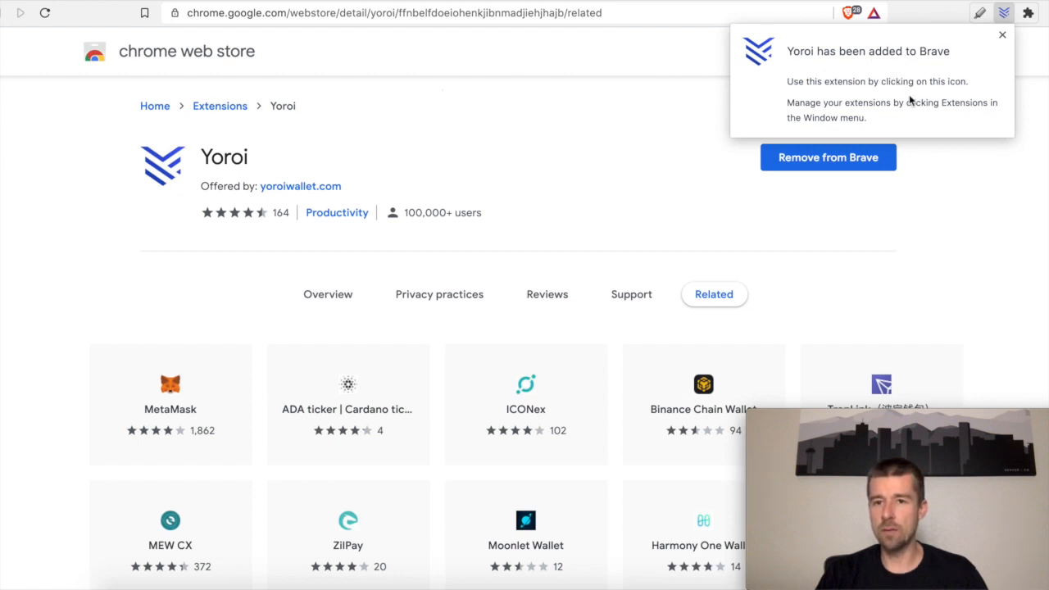
click(1001, 34)
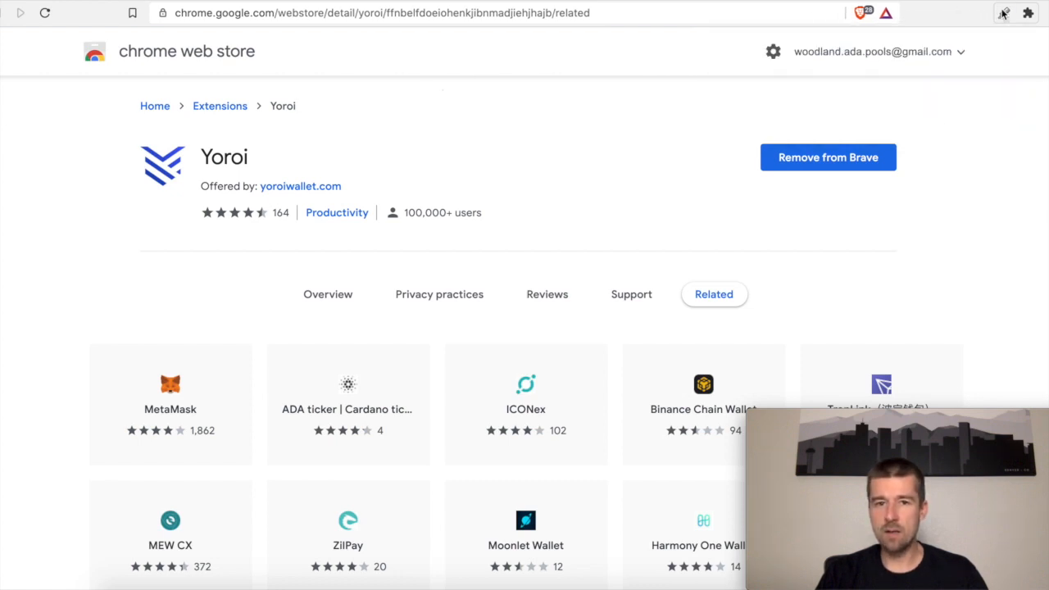
click(1027, 13)
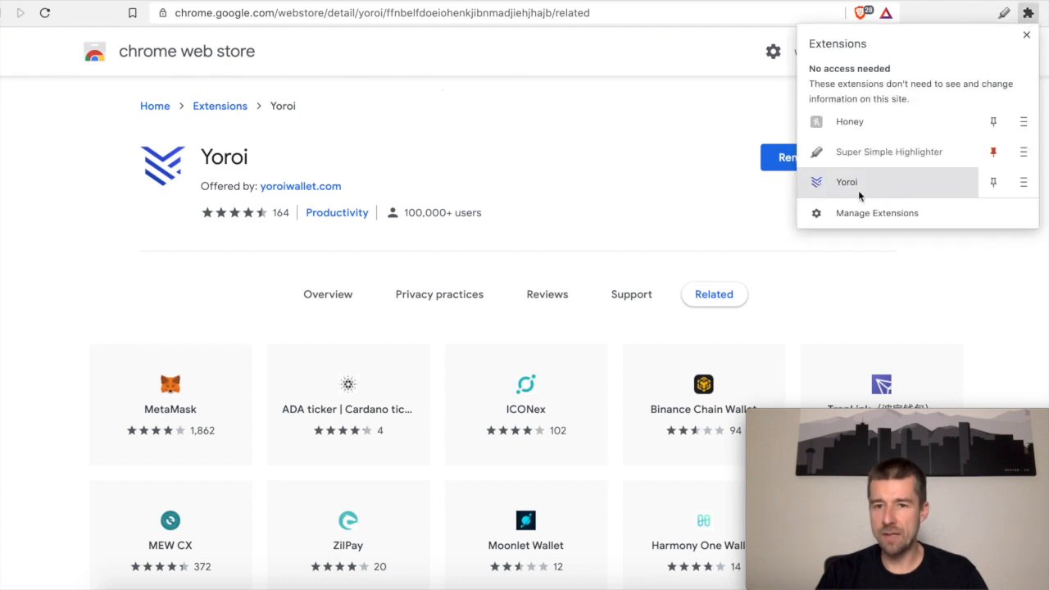
Launch Yoroi, keep English as the language and accept the terms of use.
click(846, 182)
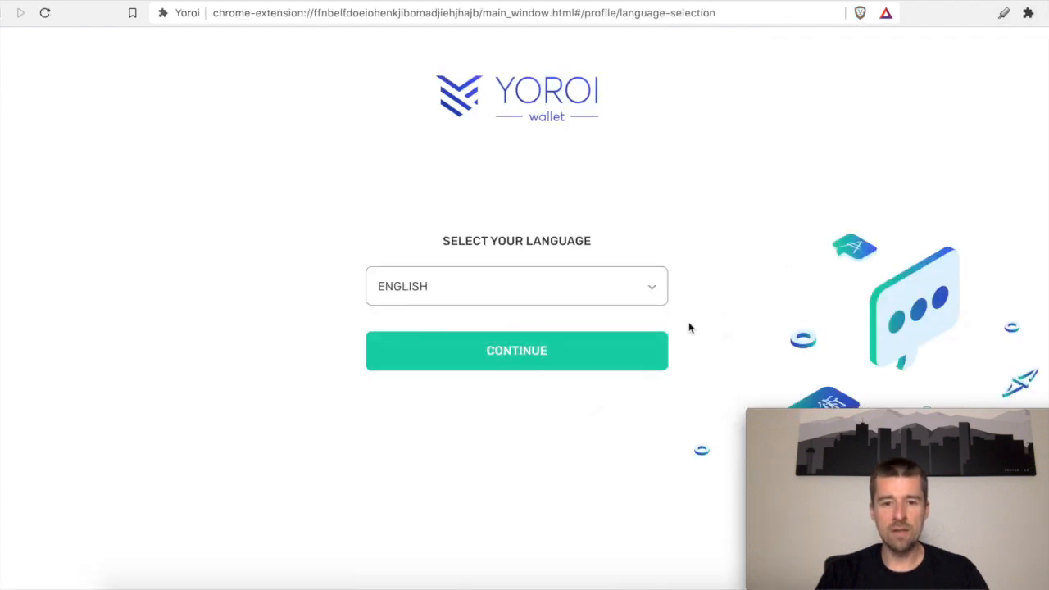
mouse_move(516, 361)
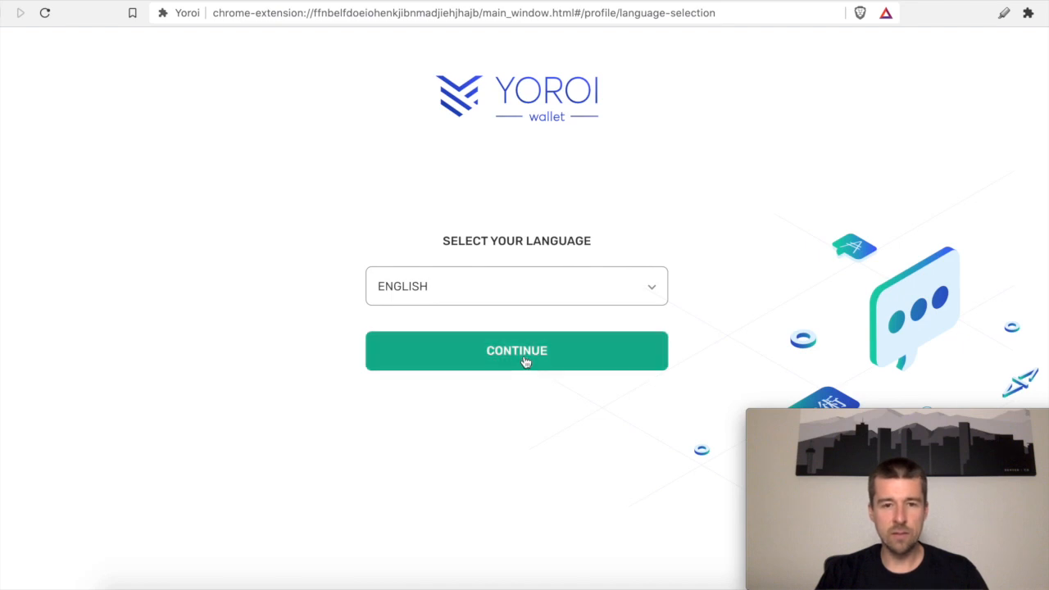
click(516, 350)
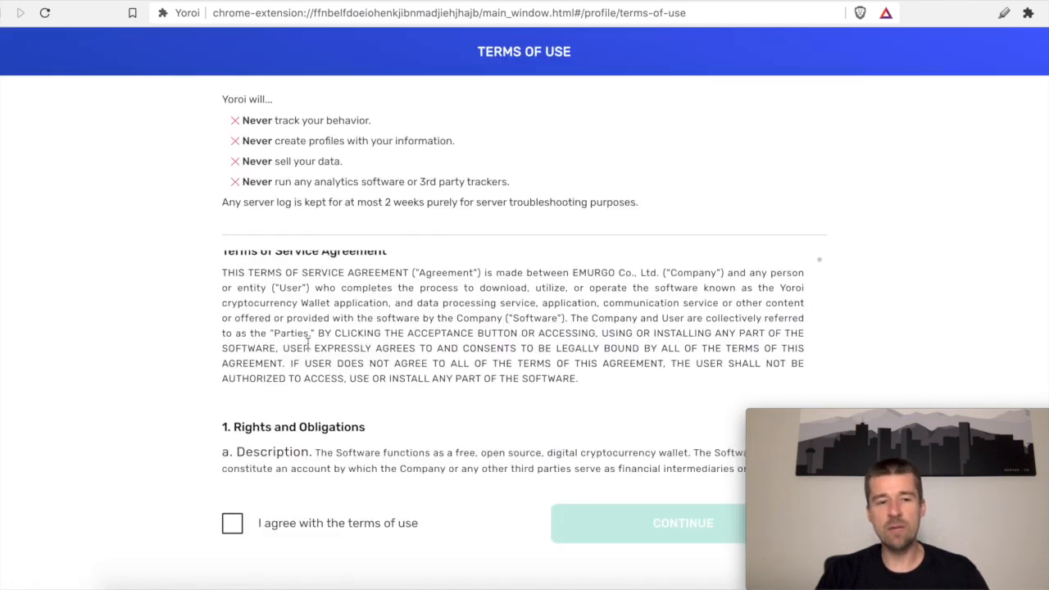
scroll(down, 3)
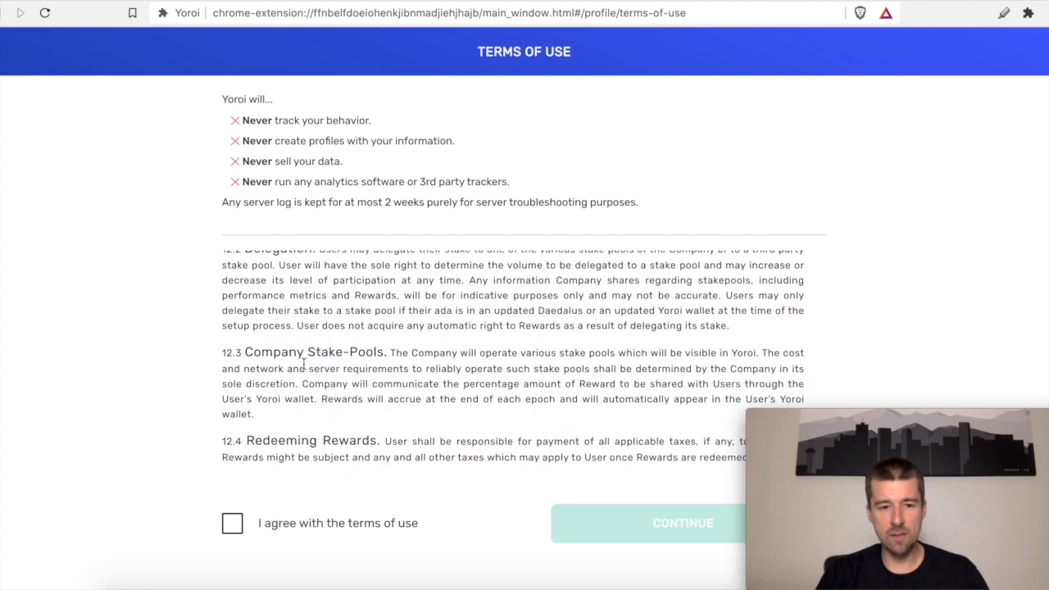
click(232, 523)
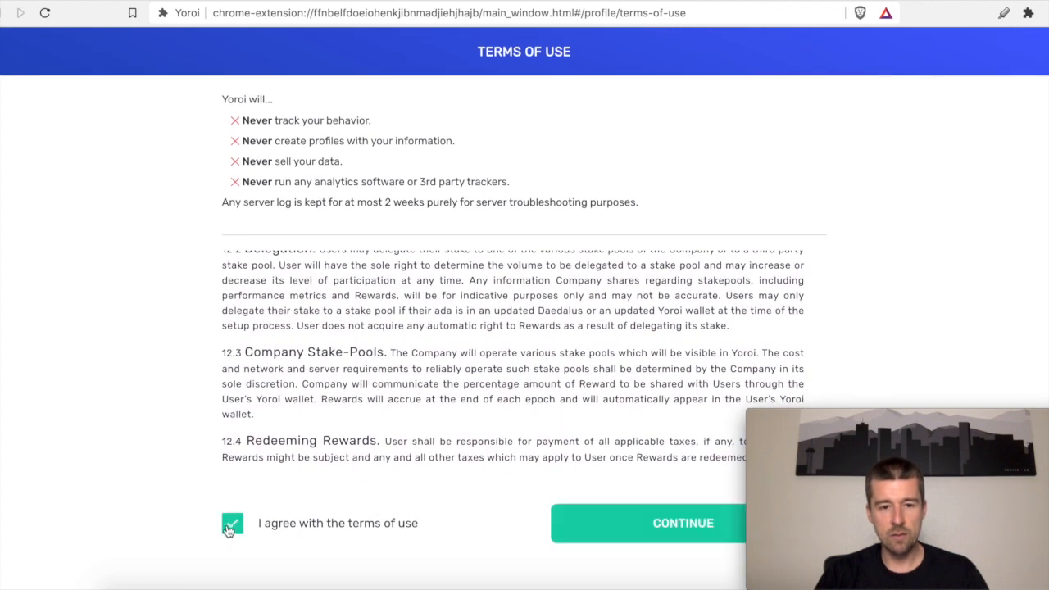
click(683, 522)
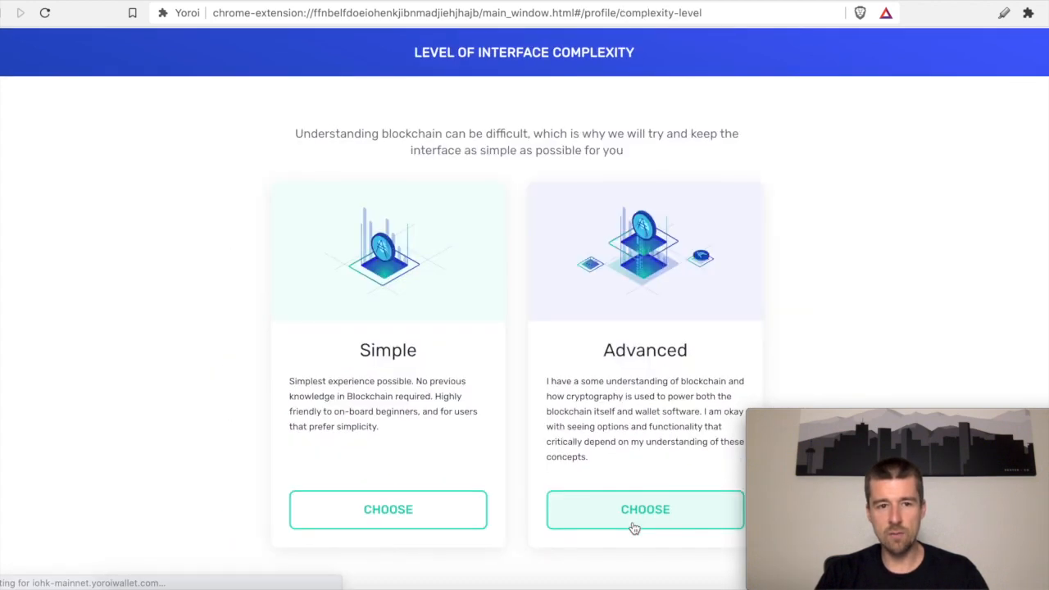
mouse_move(577, 322)
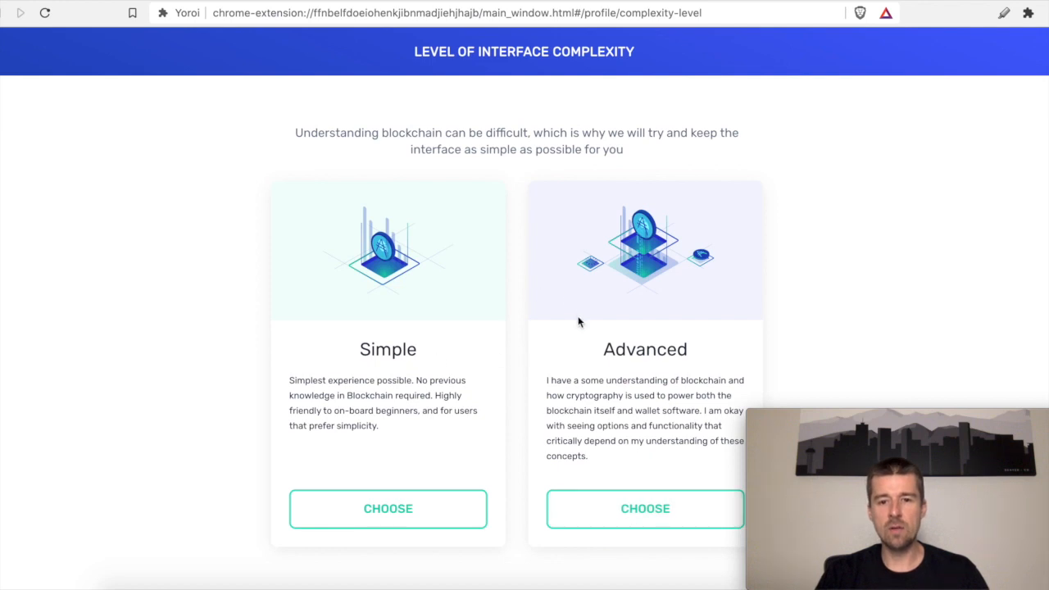
Choose an interface complexity level and skip enabling Cardano payment URLs.
click(388, 508)
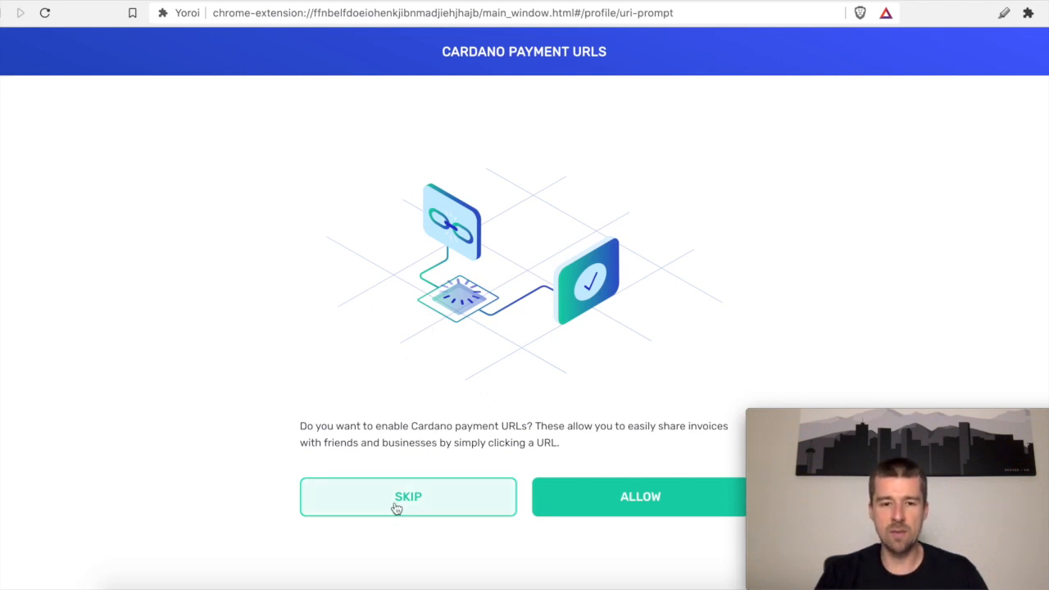
click(407, 496)
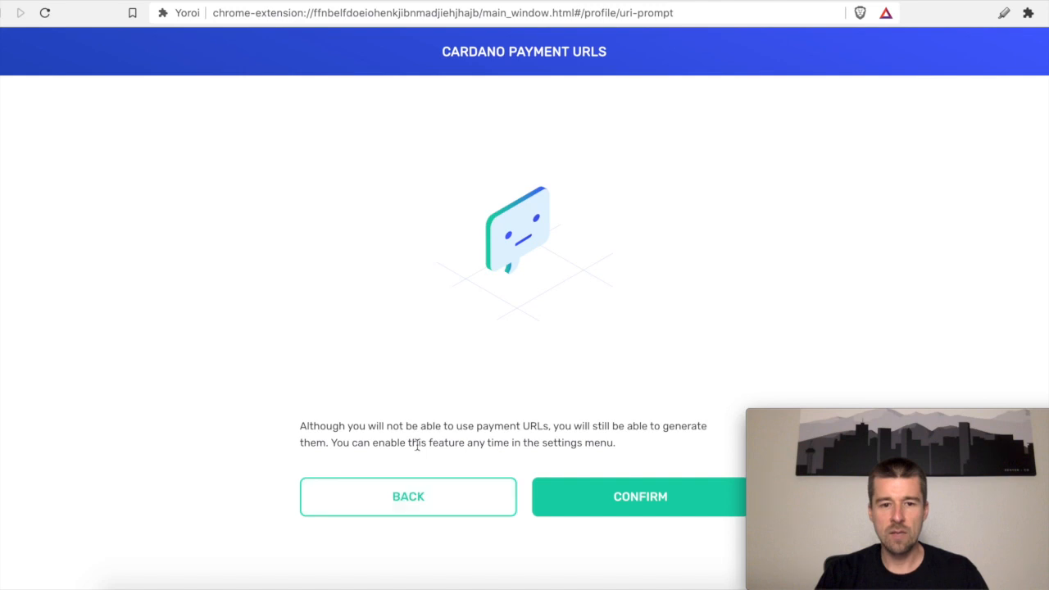
mouse_move(637, 504)
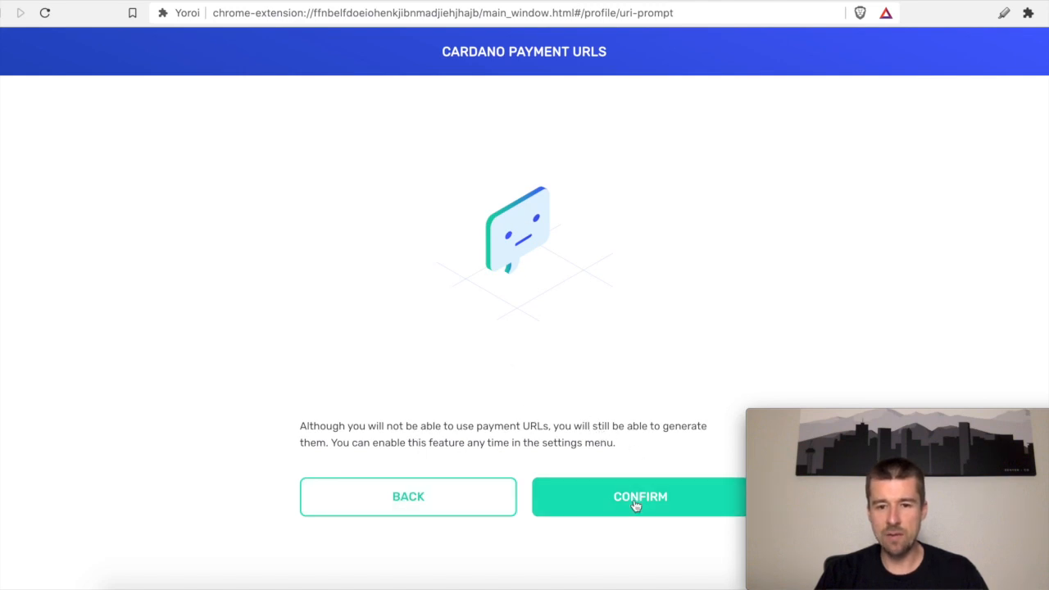
Confirm skipping payment URLs and start creating a new regular Cardano wallet.
click(640, 497)
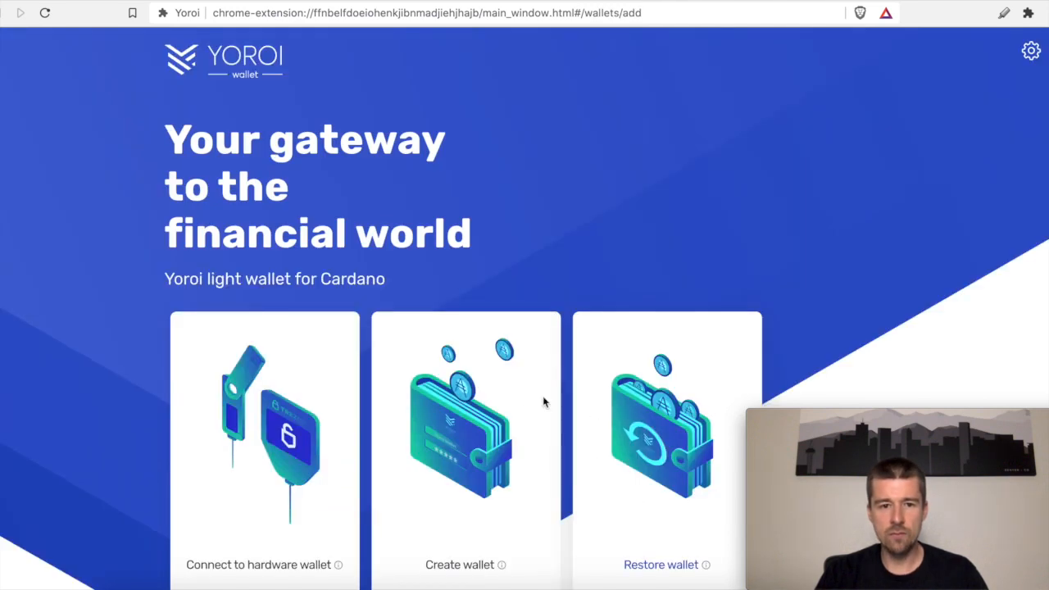
scroll(down, 3)
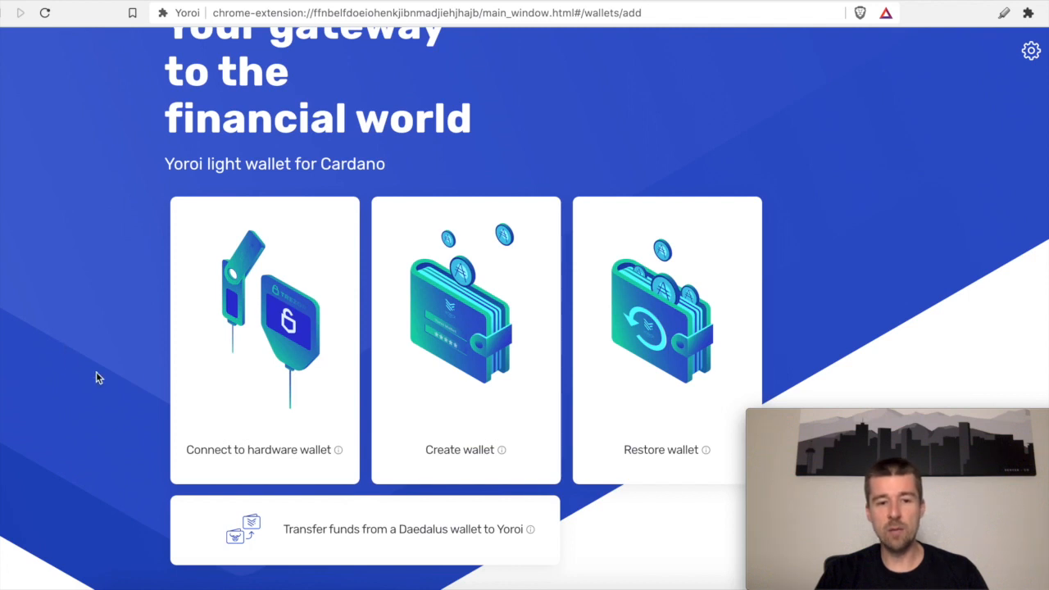
mouse_move(399, 326)
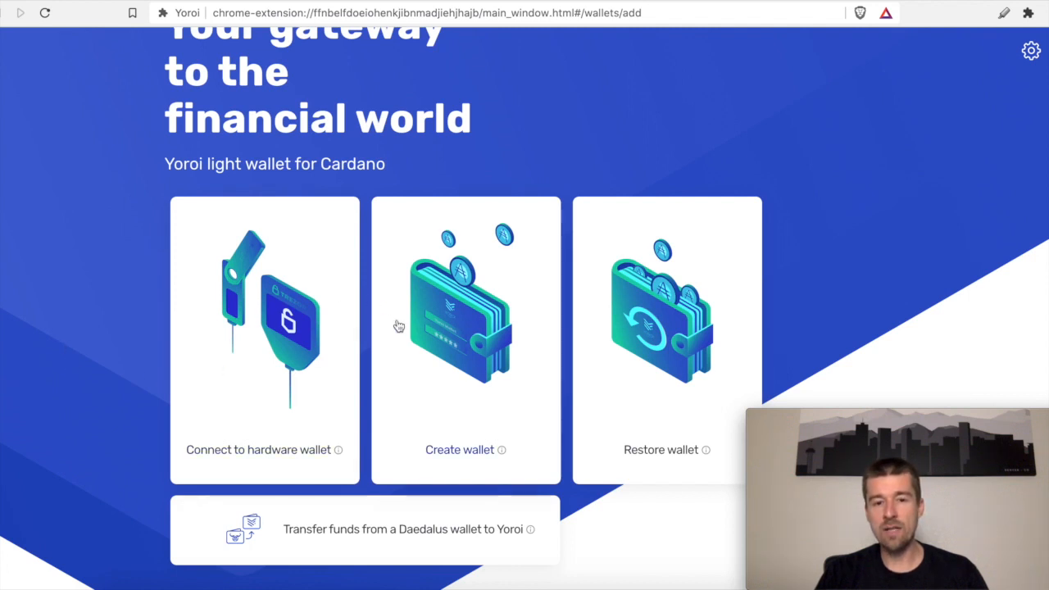
mouse_move(439, 391)
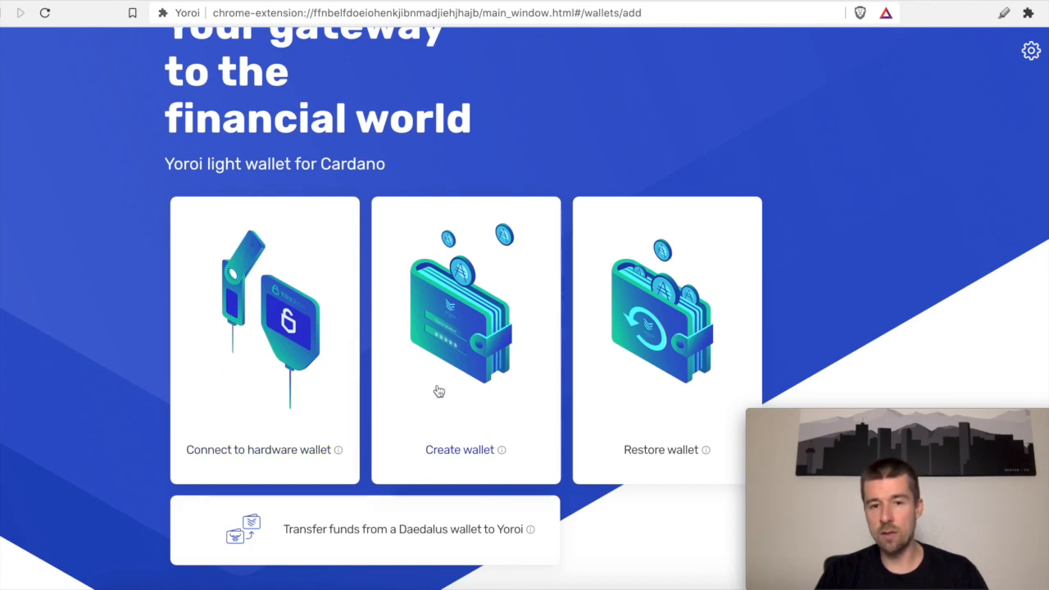
mouse_move(653, 396)
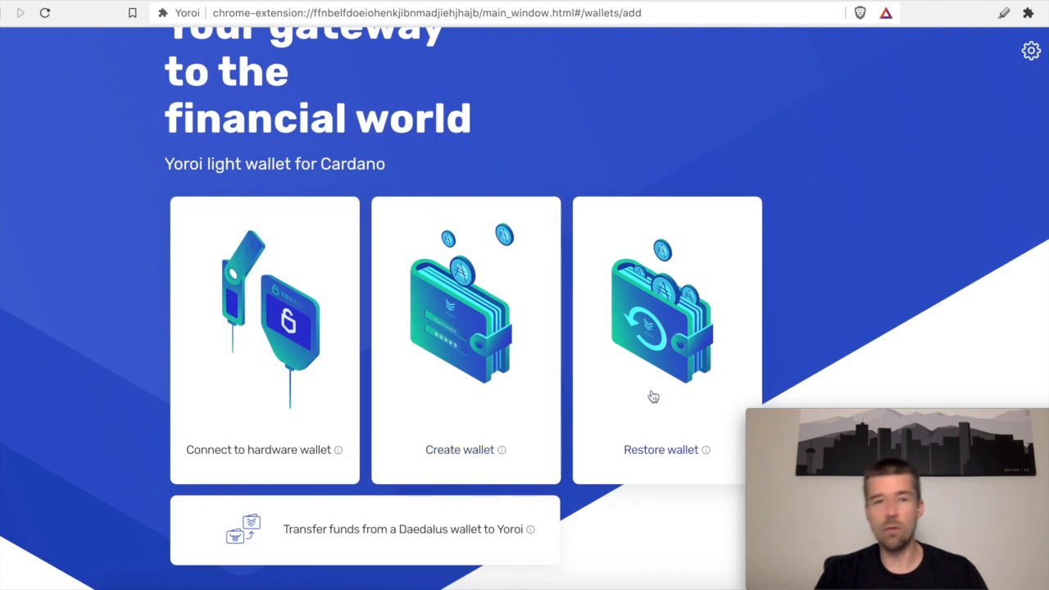
mouse_move(690, 363)
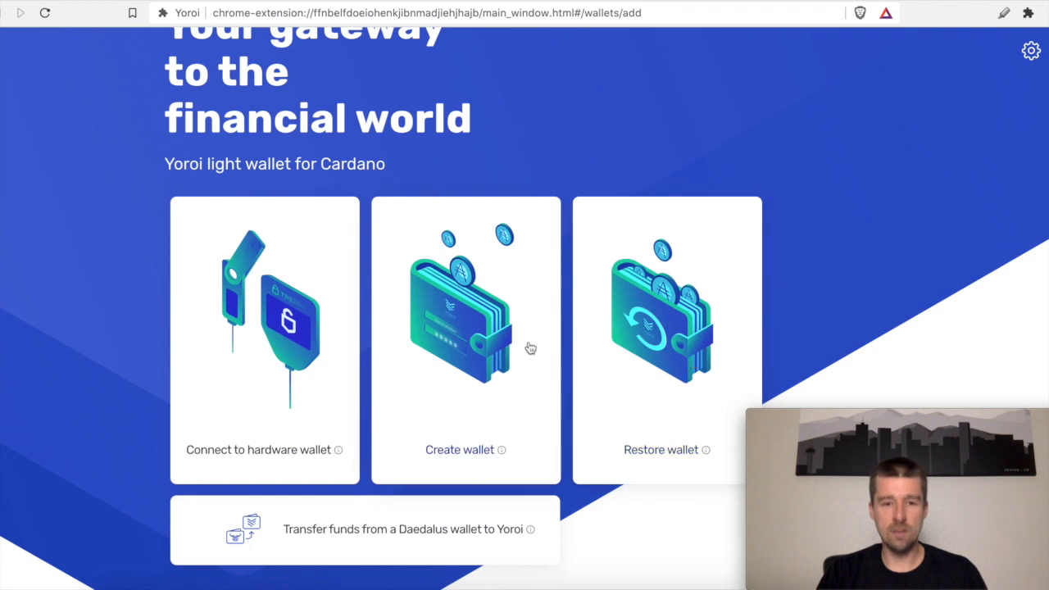
click(465, 340)
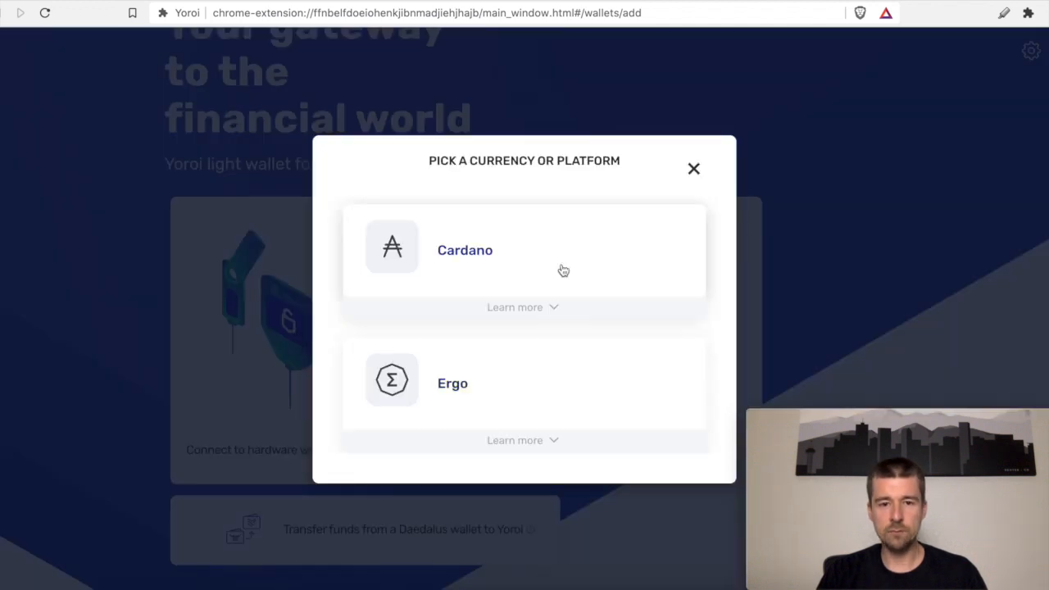
click(465, 250)
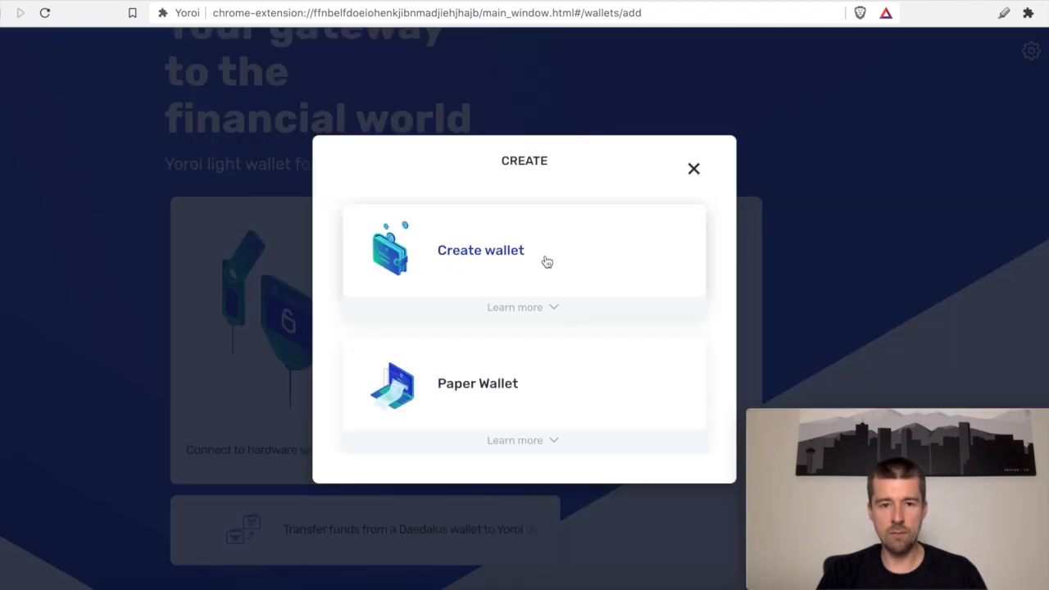
click(480, 250)
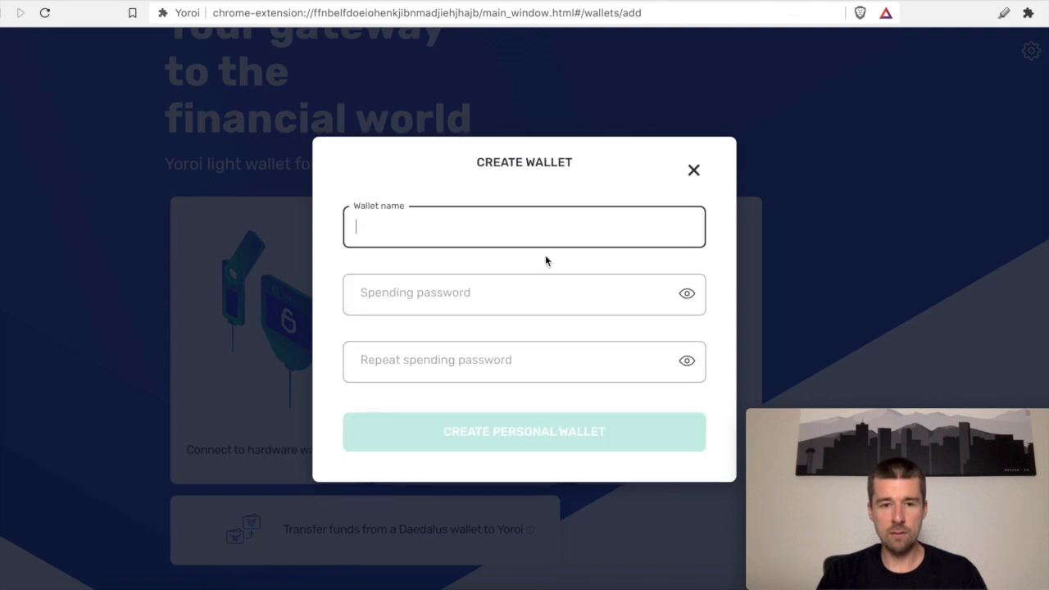
Name the wallet 'Yoroi Software Wallet' and enter the spending password in both fields.
click(523, 430)
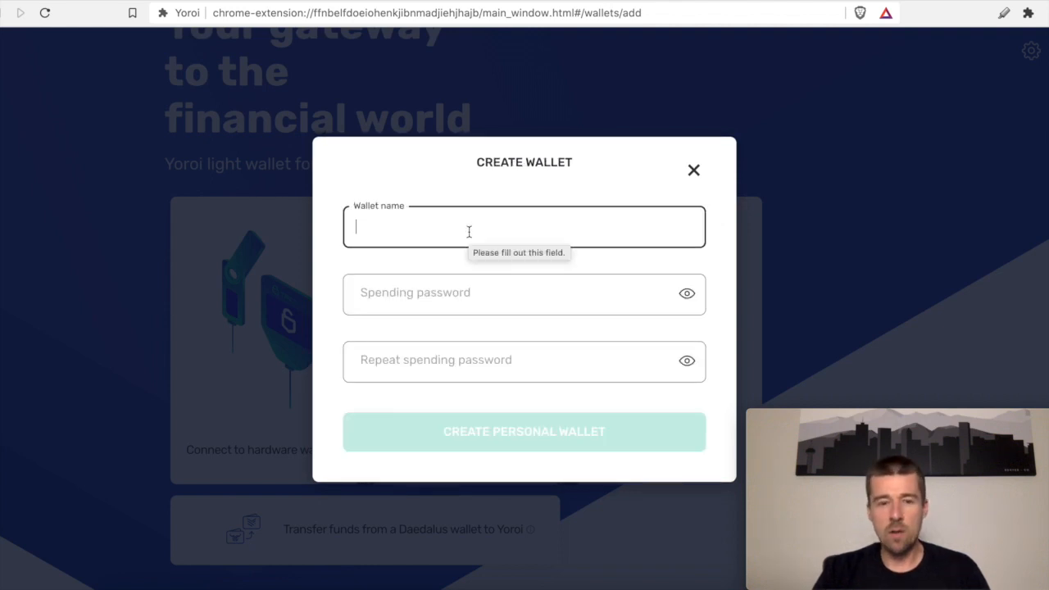
text(Y)
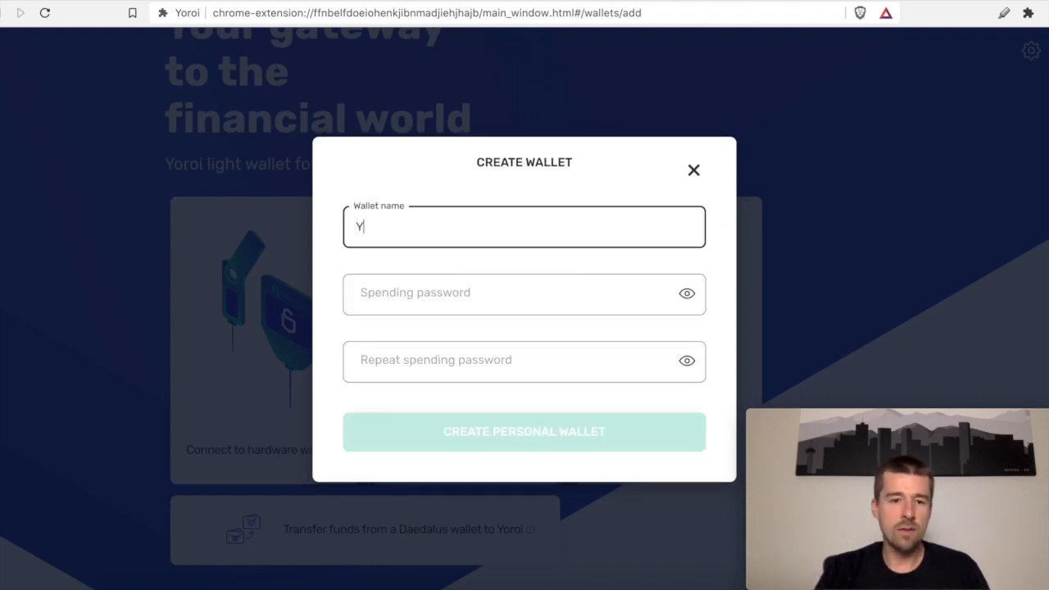
text(oroi Soft)
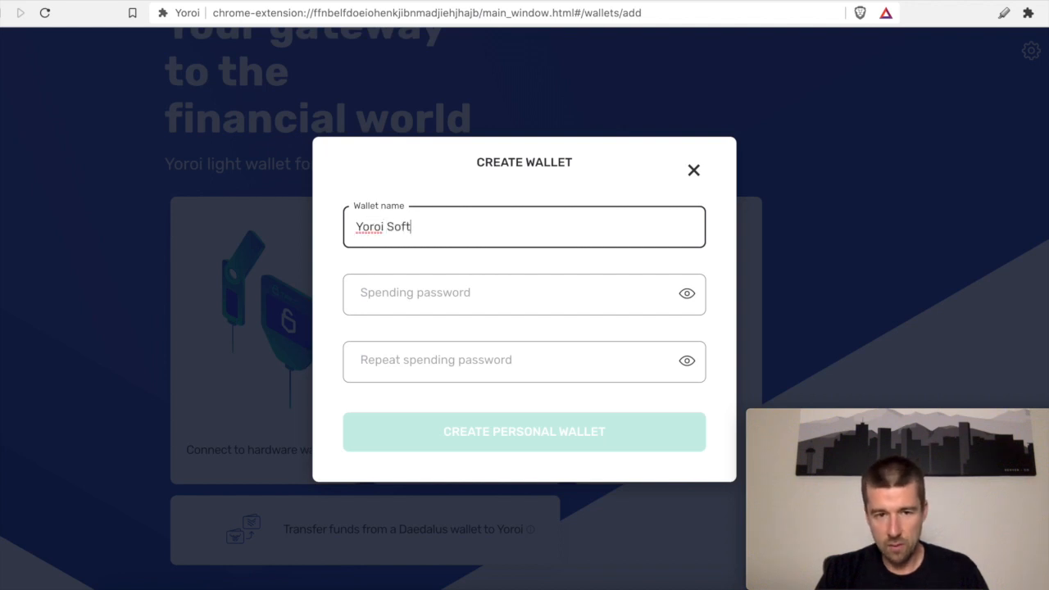
text(ware Wallet)
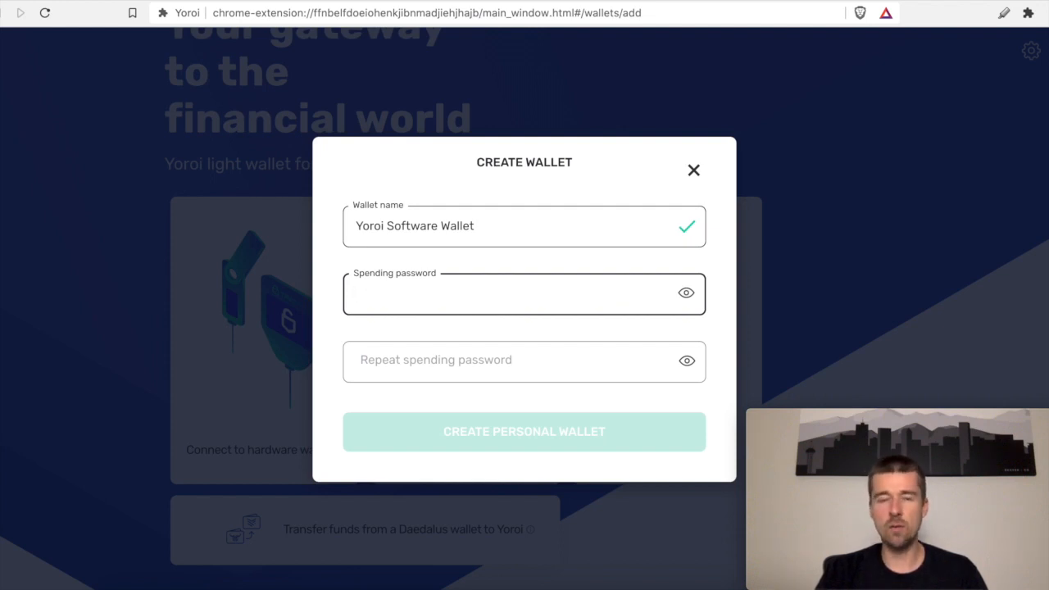
click(524, 293)
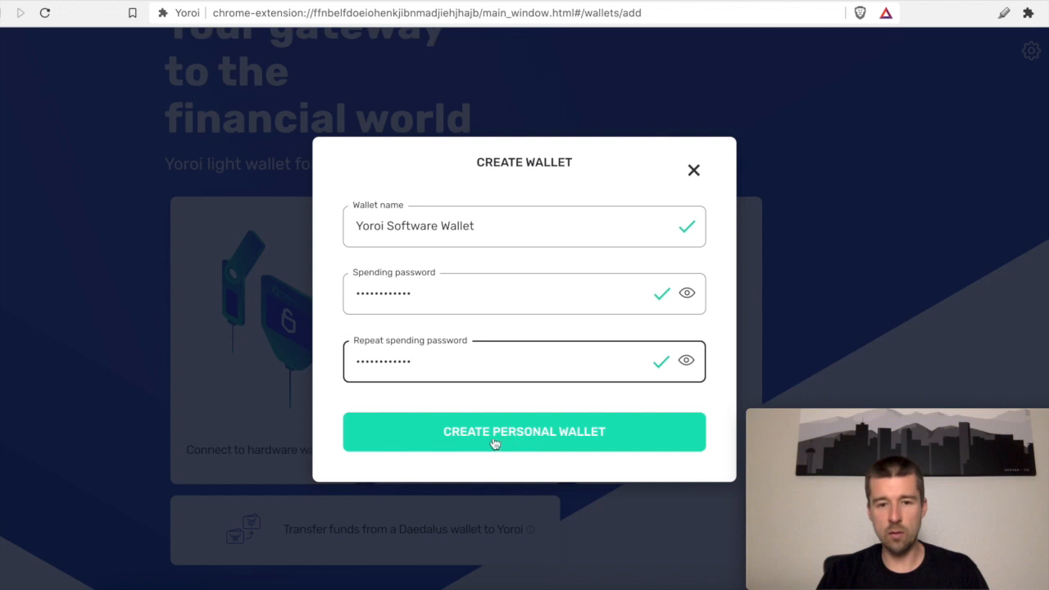
Create the personal wallet and acknowledge that nobody is looking at the screen.
click(524, 431)
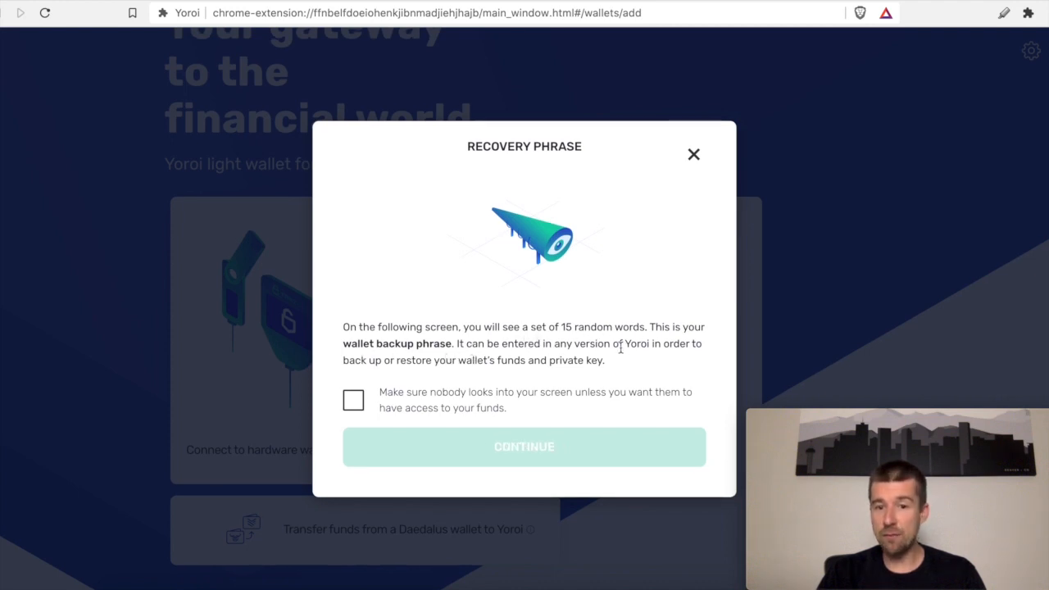
mouse_move(408, 371)
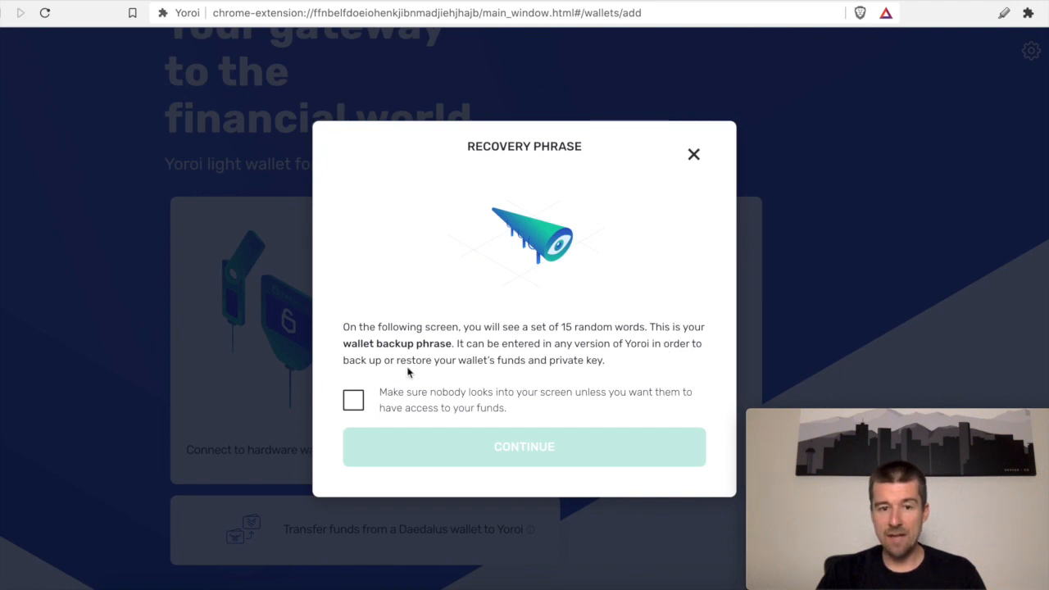
mouse_move(617, 369)
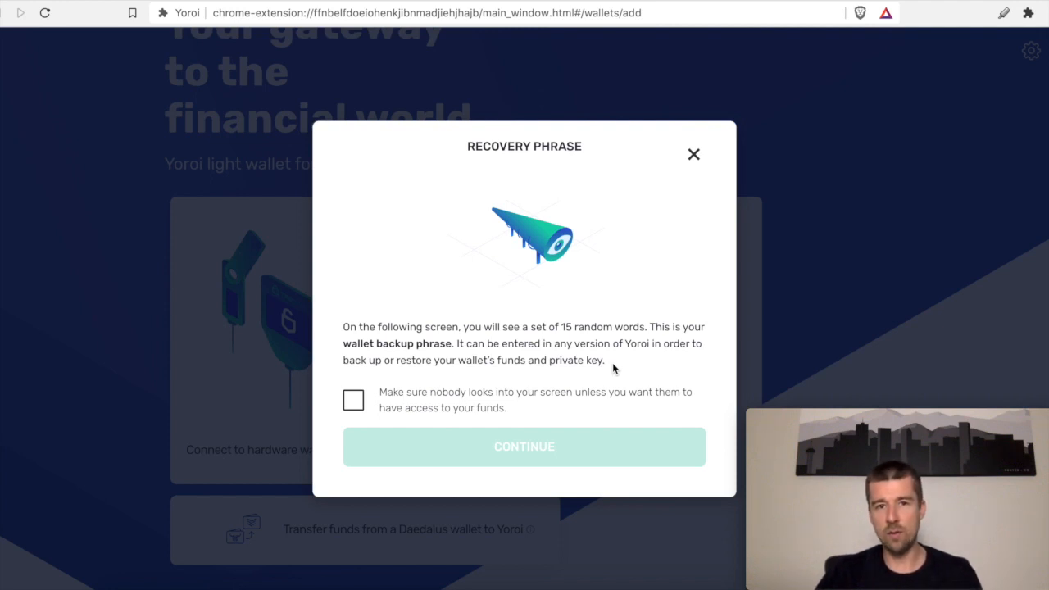
mouse_move(446, 412)
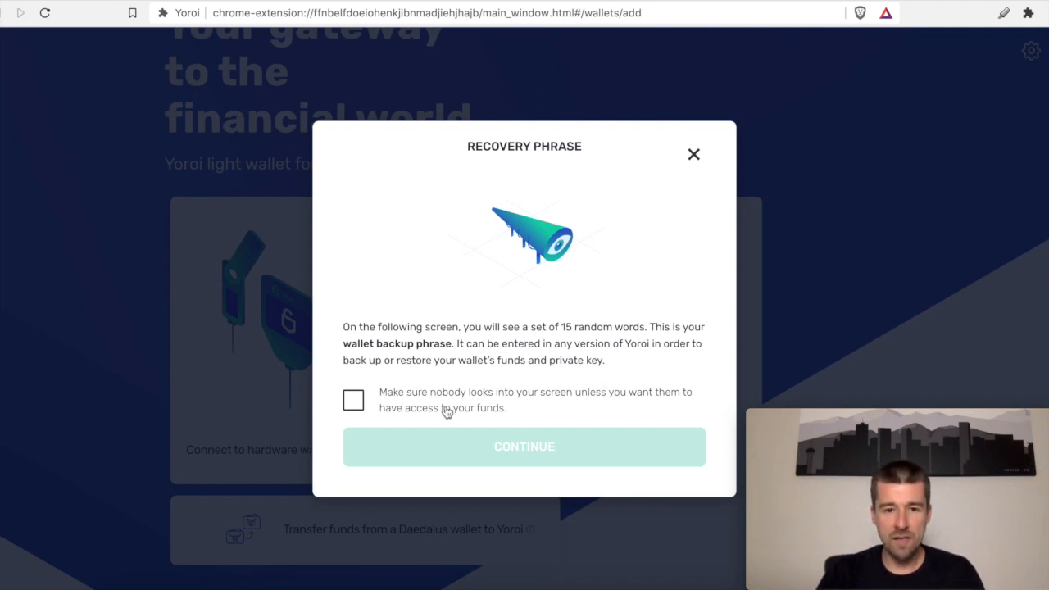
mouse_move(531, 403)
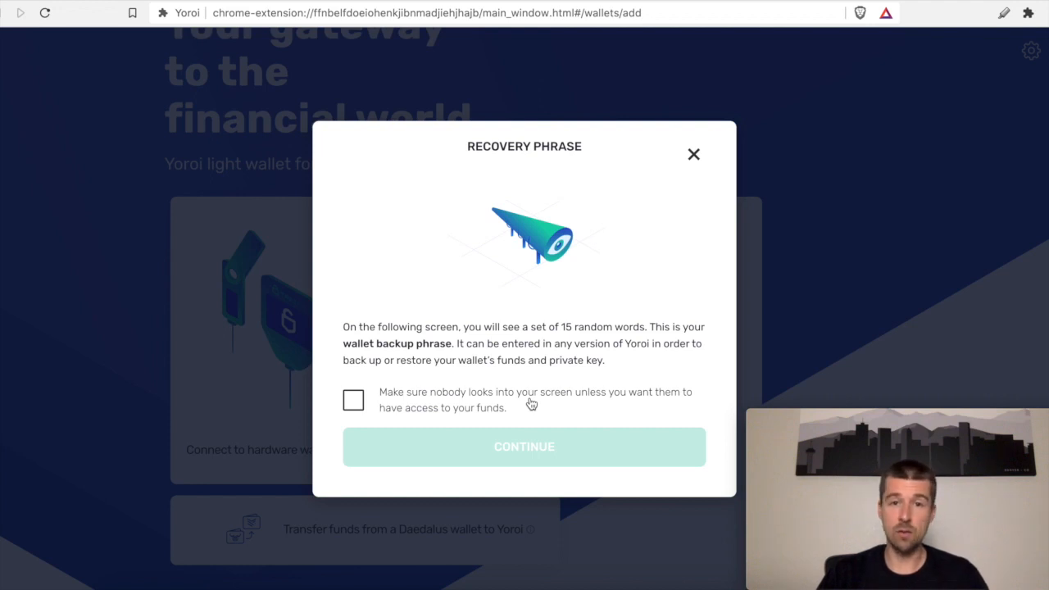
click(353, 400)
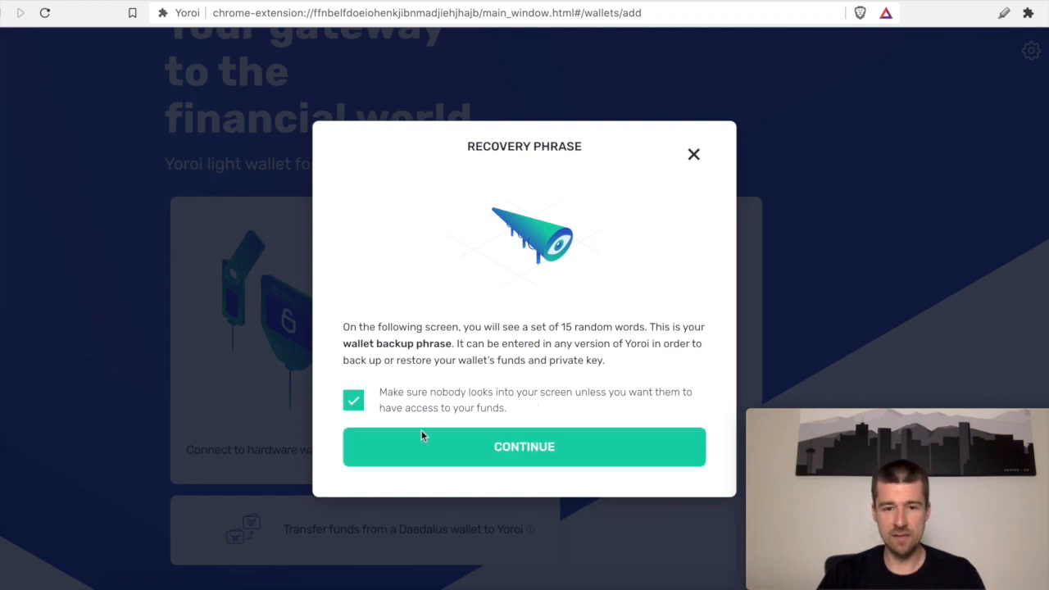
Continue to reveal the wallet's 15-word recovery phrase.
click(523, 446)
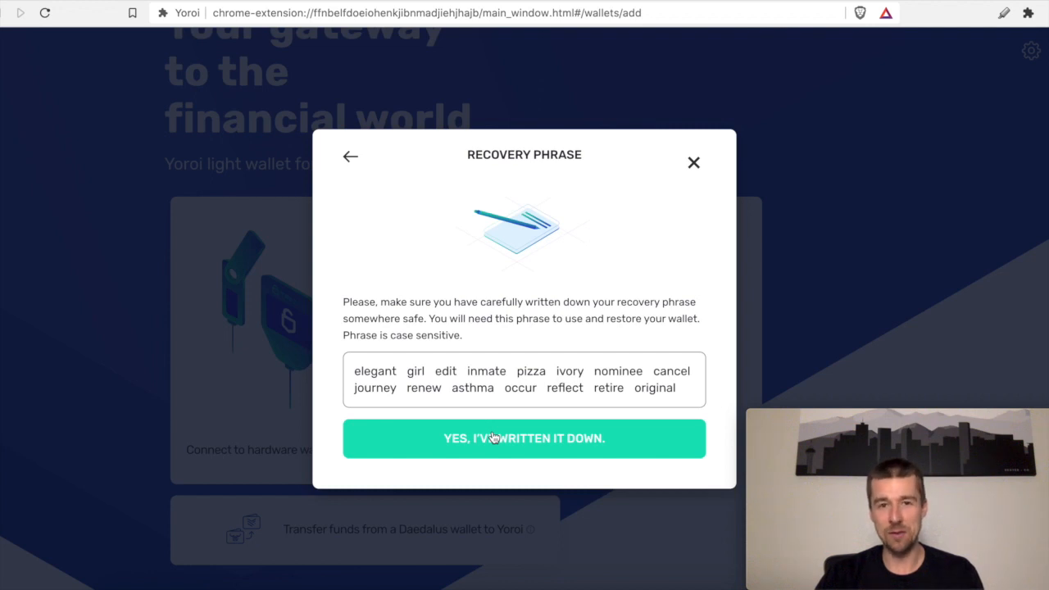
mouse_move(681, 352)
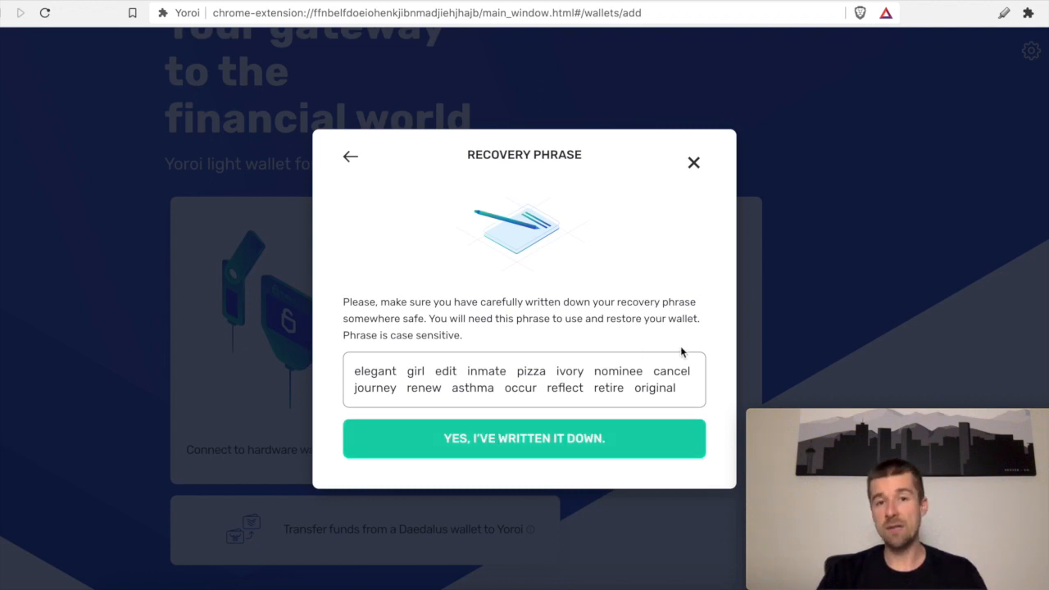
mouse_move(647, 402)
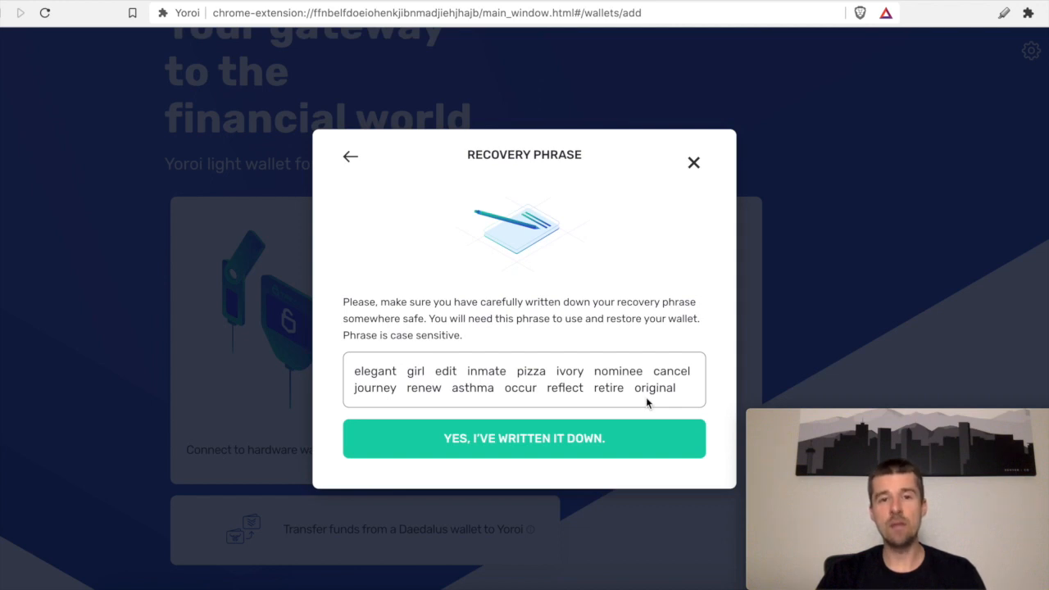
mouse_move(623, 342)
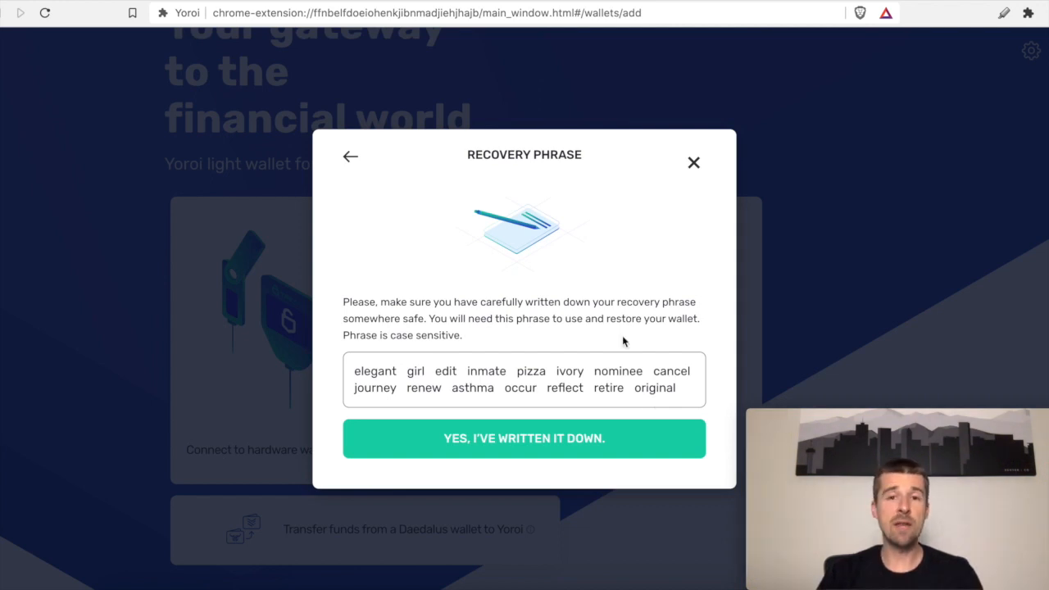
mouse_move(464, 455)
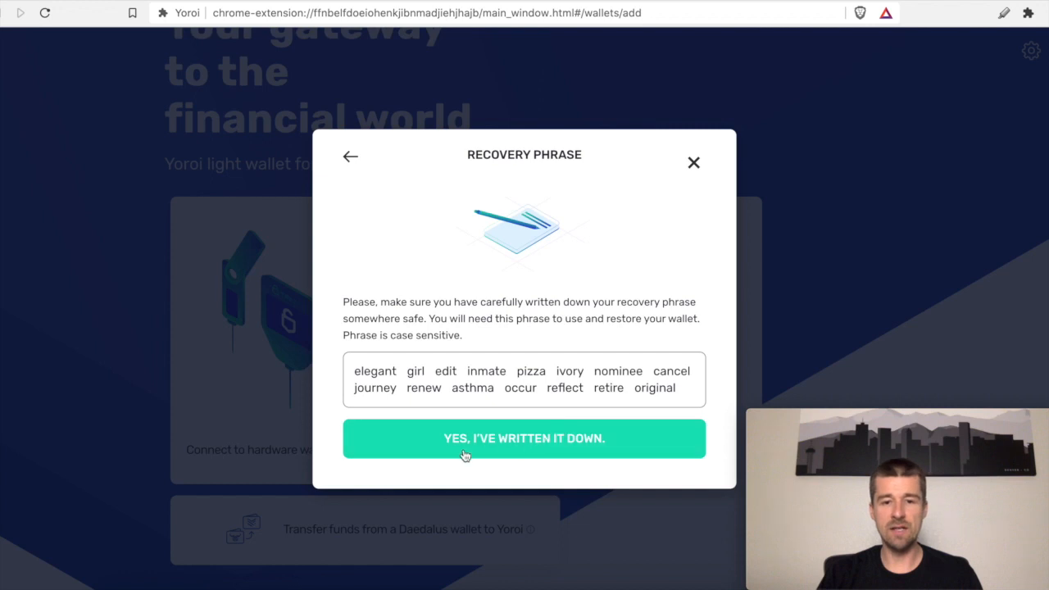
Confirm the recovery phrase has been written down to reach the verification step.
click(523, 438)
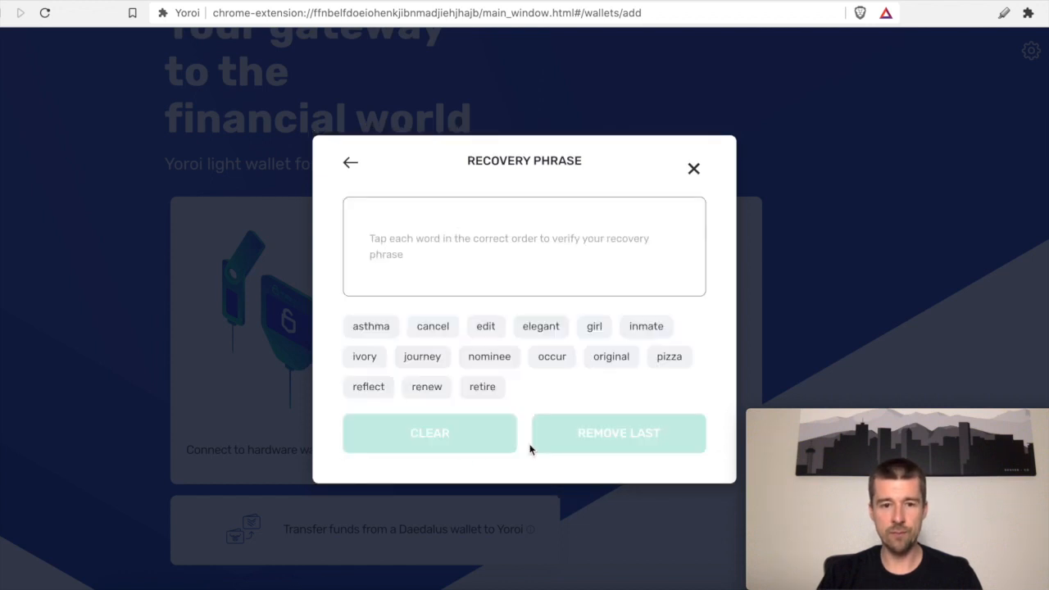
mouse_move(461, 253)
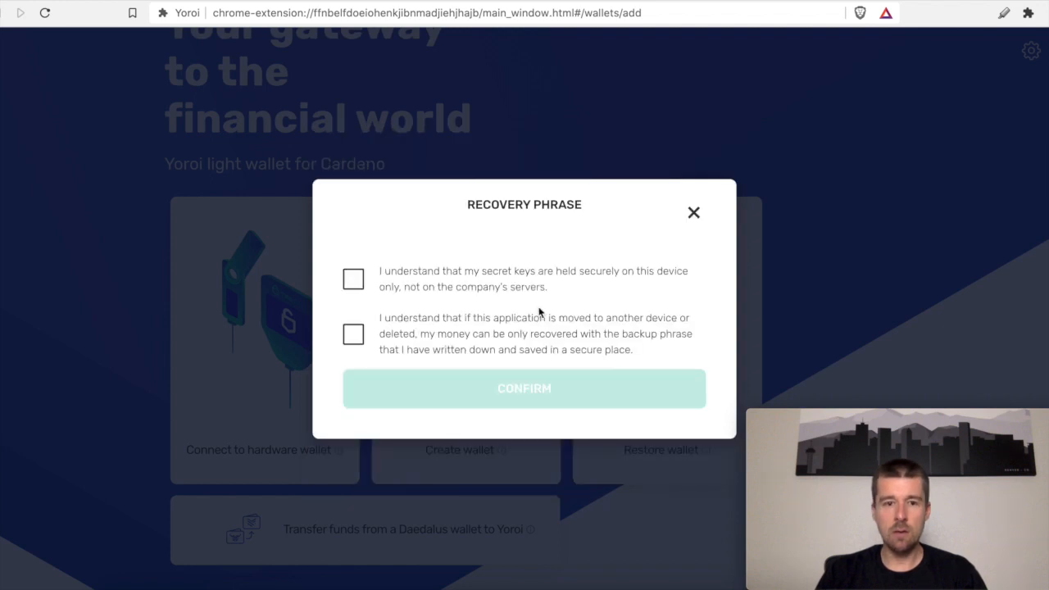
mouse_move(424, 286)
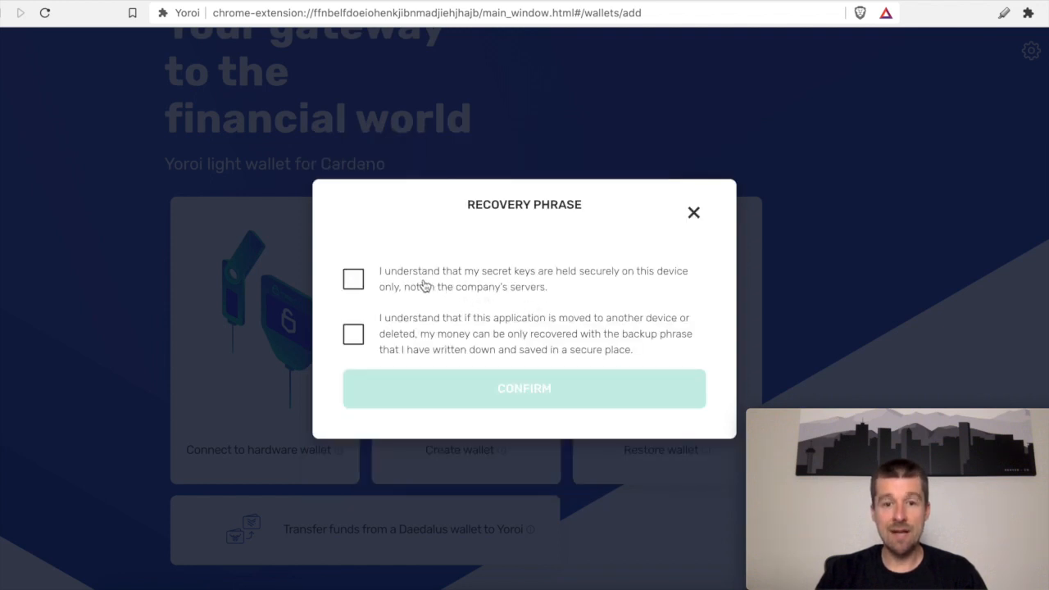
mouse_move(652, 282)
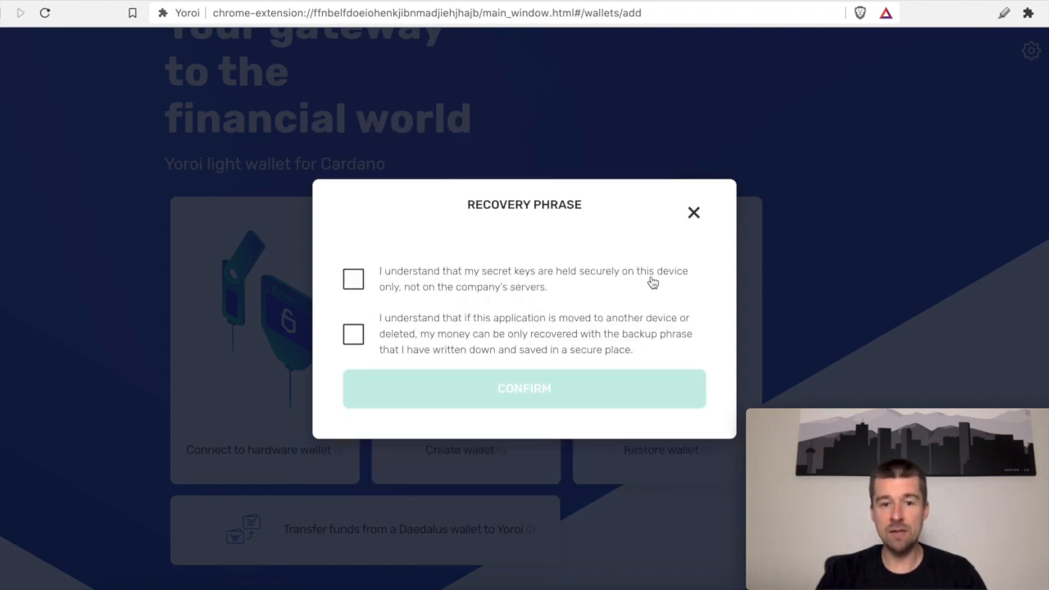
mouse_move(435, 293)
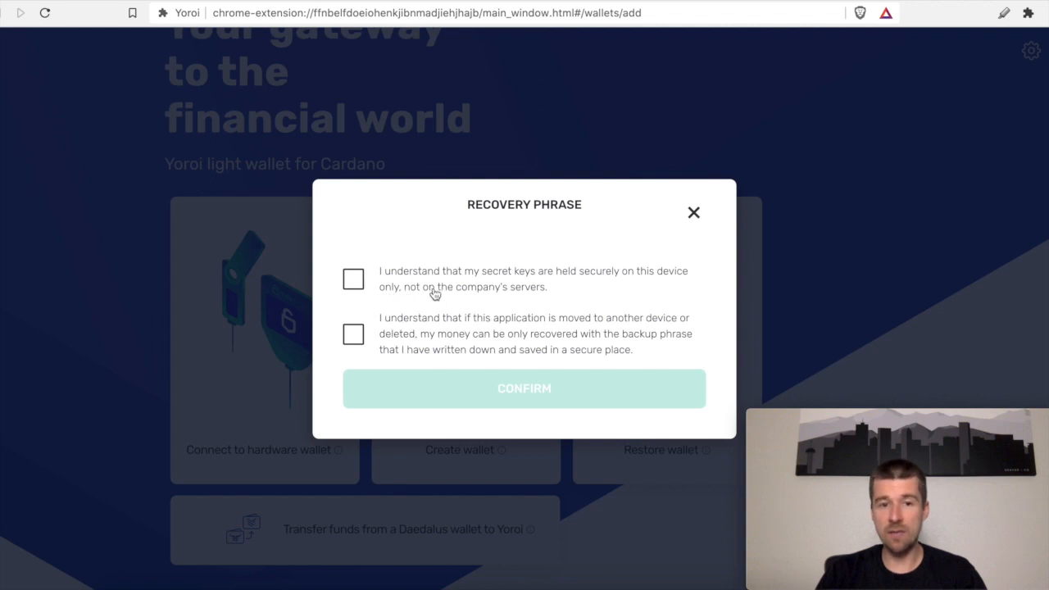
Accept both recovery-phrase acknowledgements and confirm to enter the 0 ADA wallet dashboard.
click(353, 278)
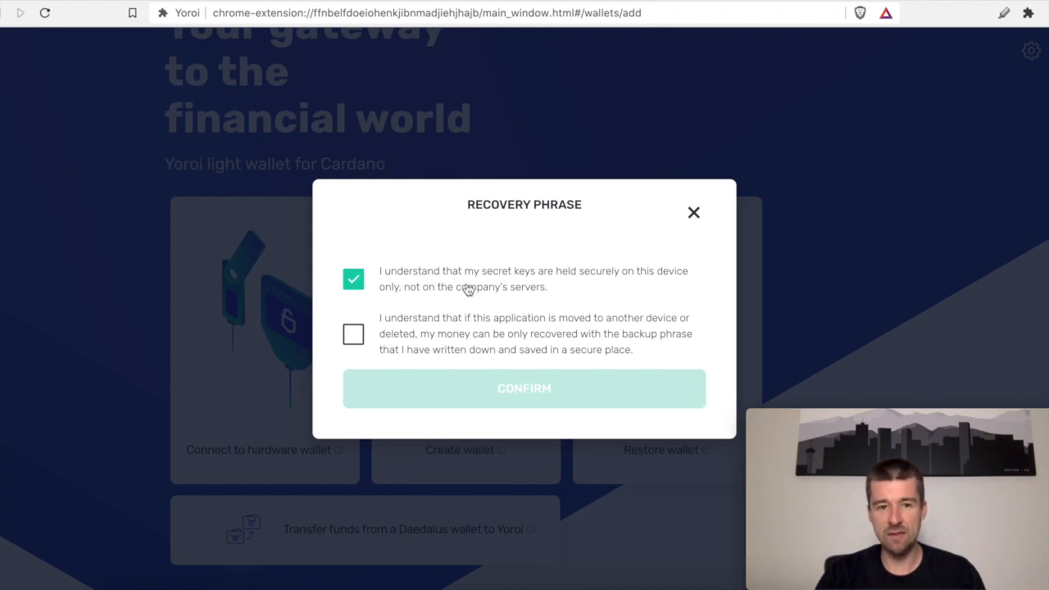
mouse_move(578, 332)
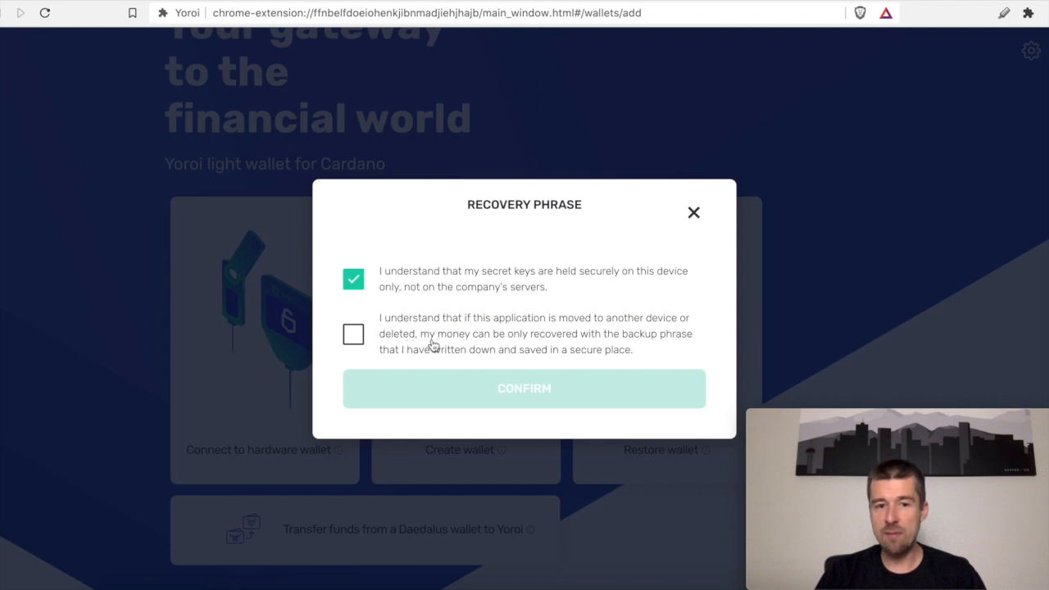
mouse_move(664, 348)
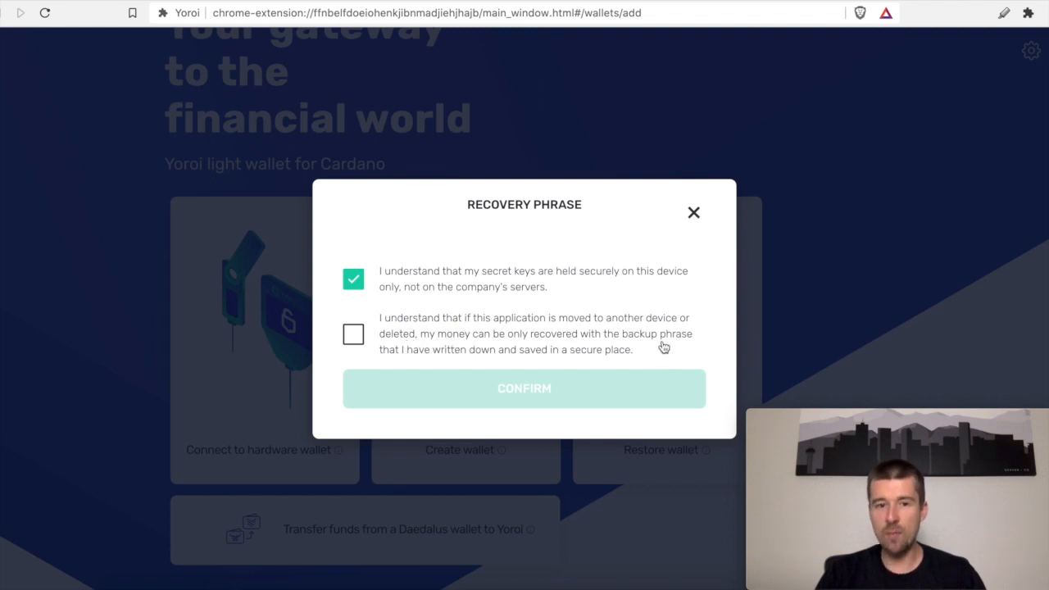
mouse_move(620, 363)
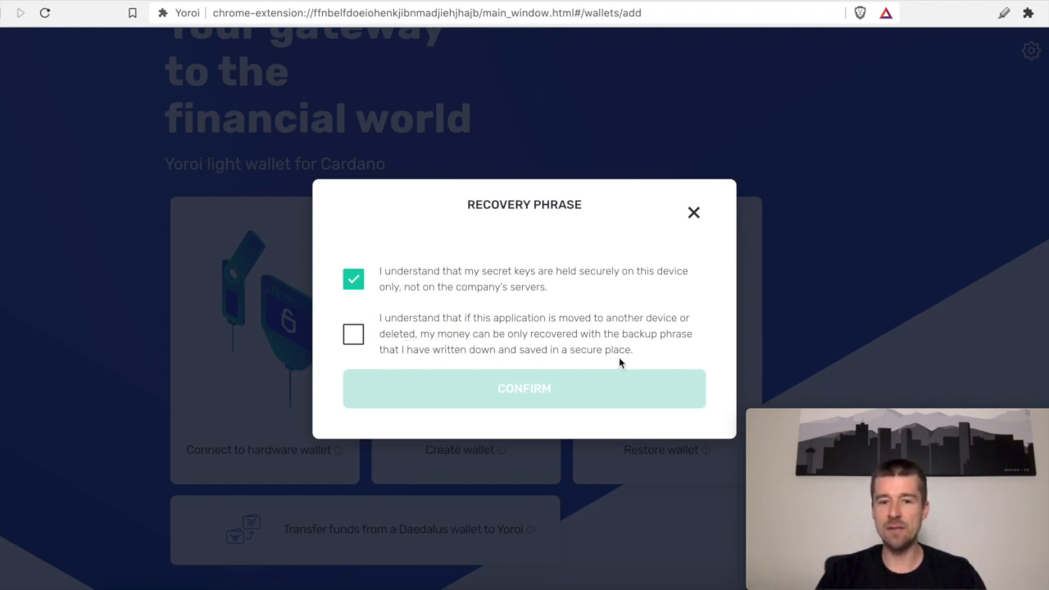
click(353, 333)
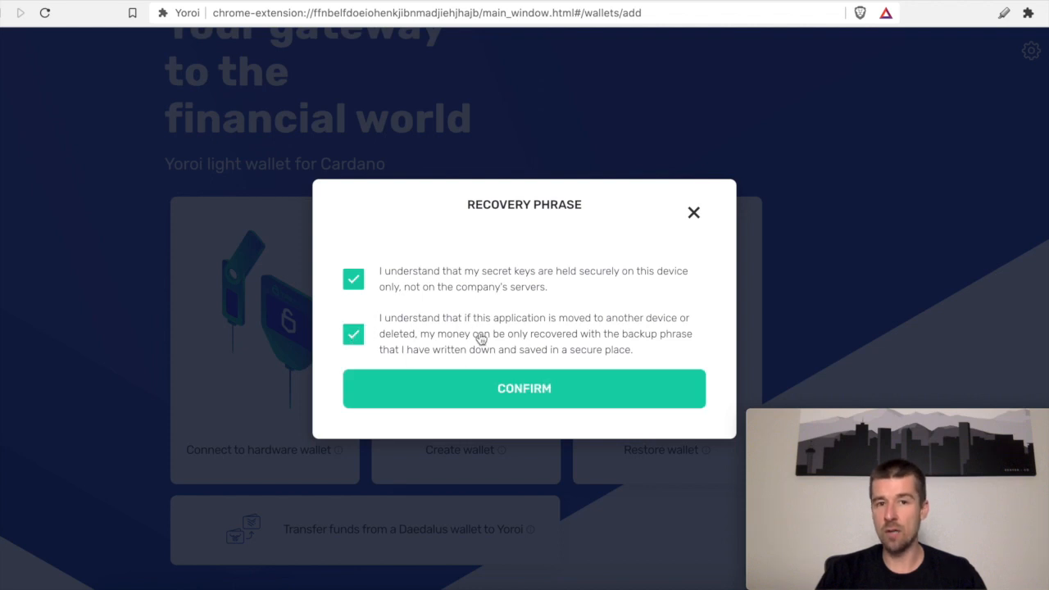
mouse_move(462, 289)
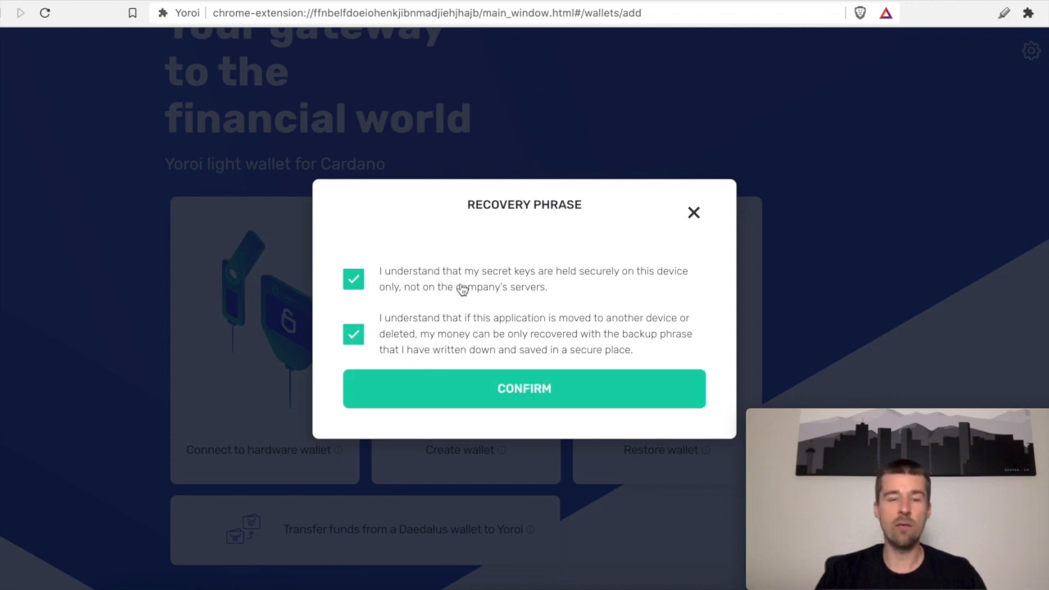
mouse_move(531, 288)
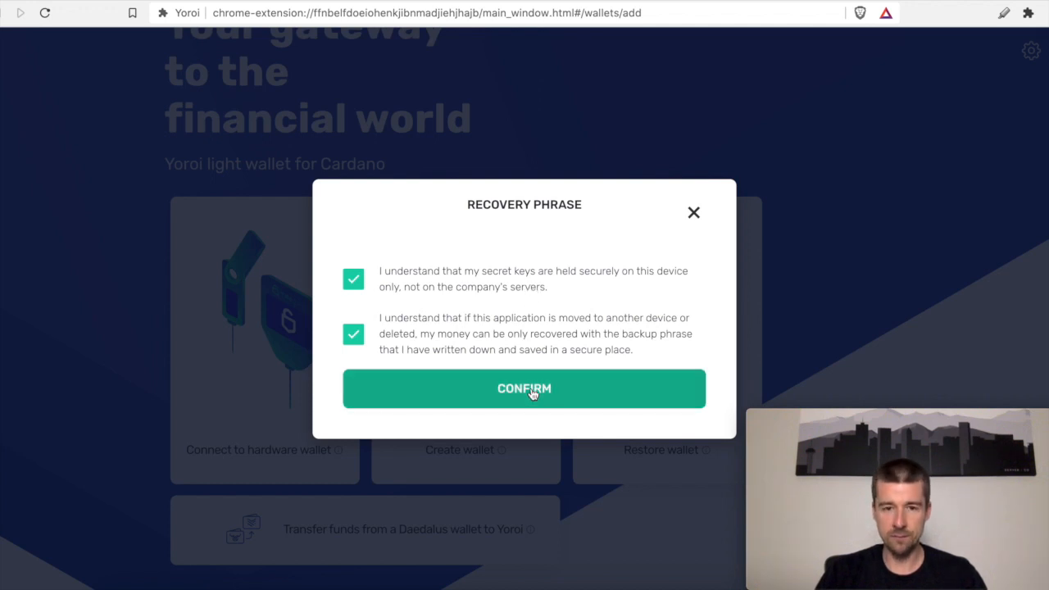
click(523, 387)
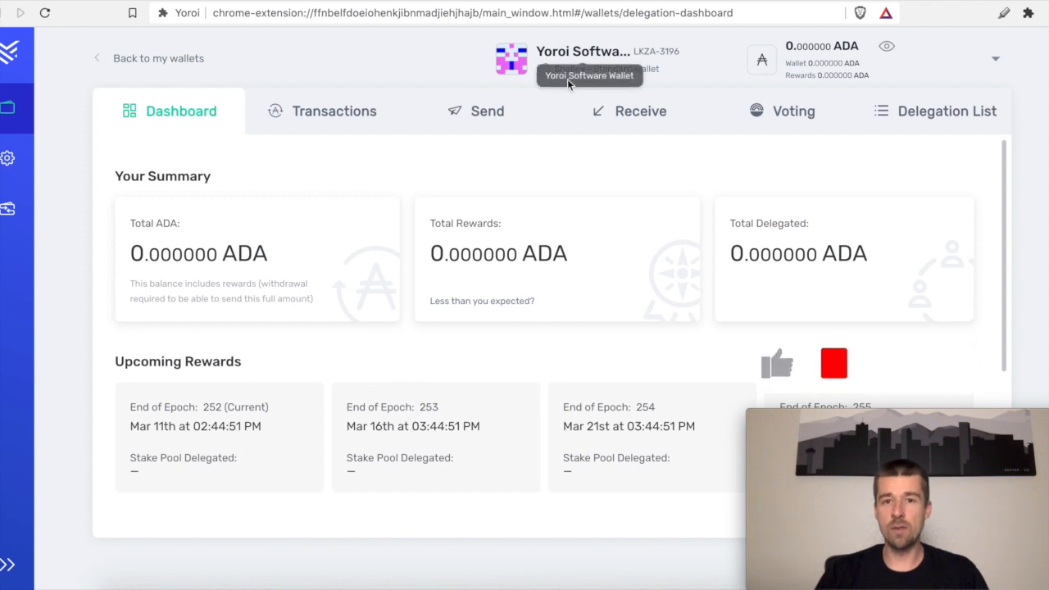
mouse_move(571, 215)
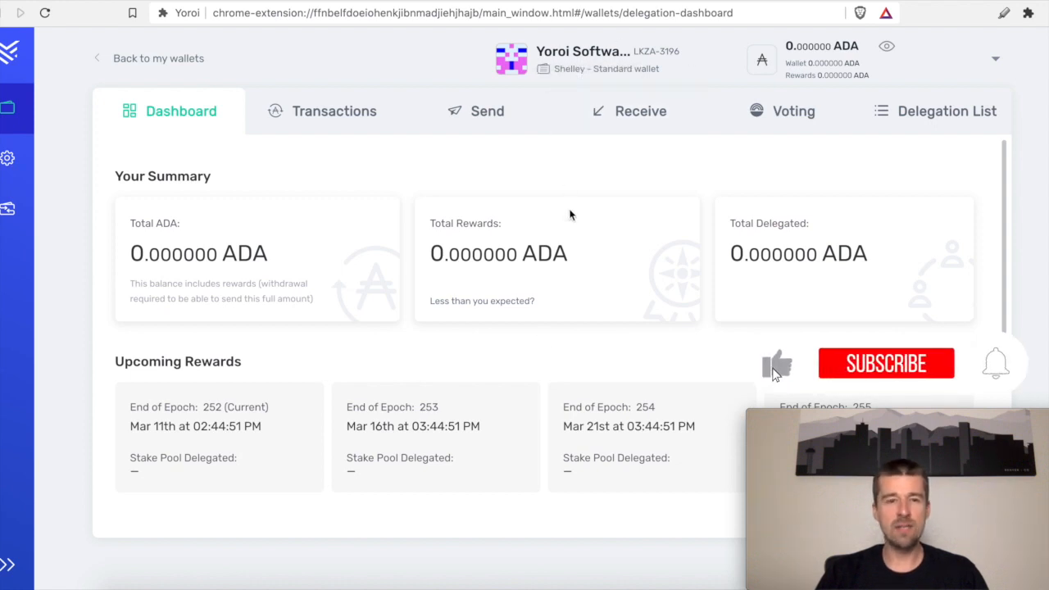
View the Transactions, Send, Receive and Voting pages of the new wallet in turn.
click(333, 111)
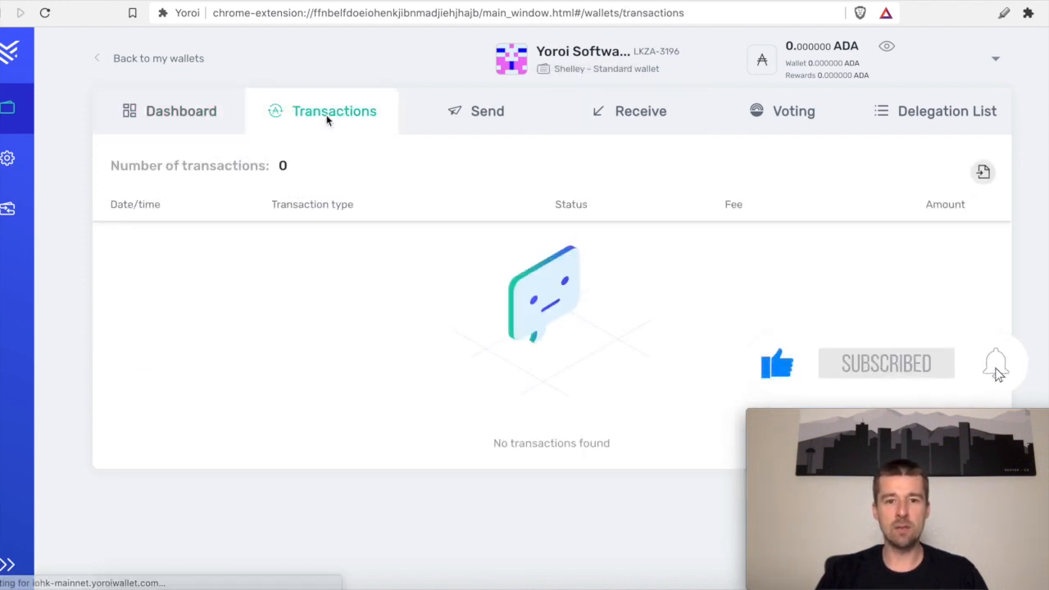
click(486, 111)
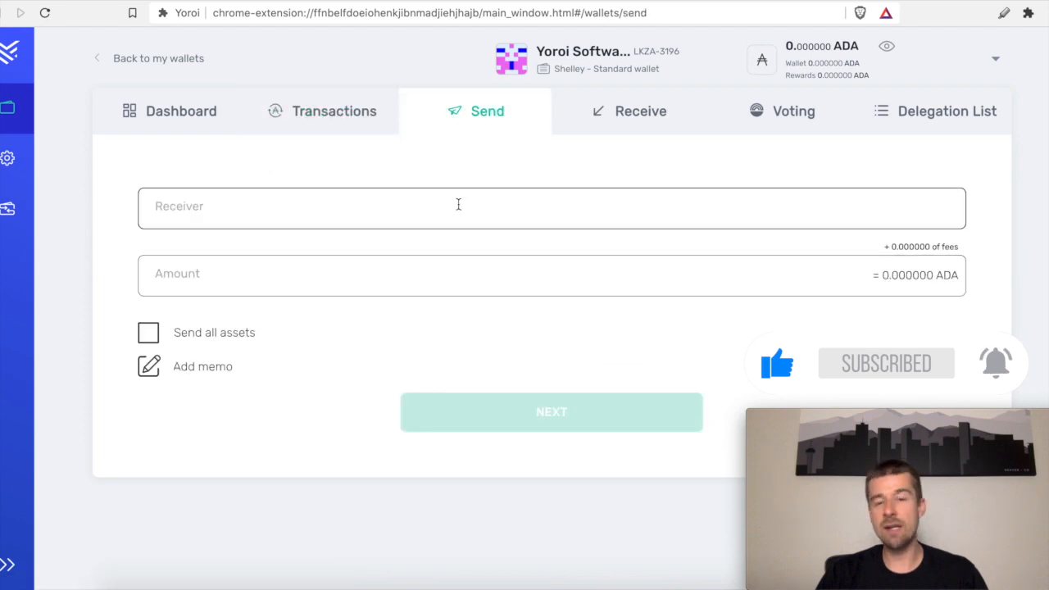
click(640, 110)
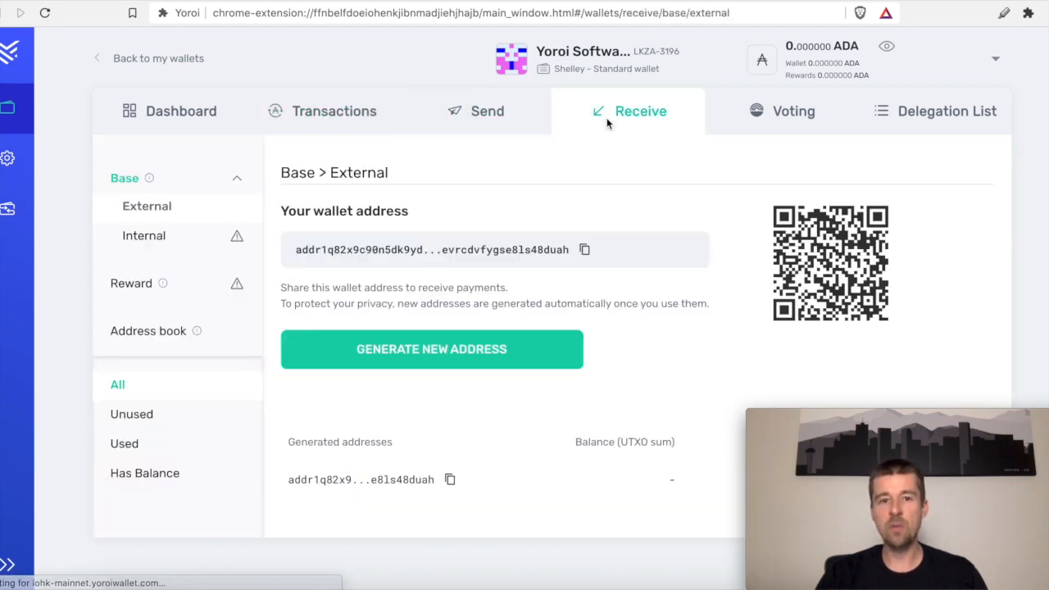
mouse_move(450, 272)
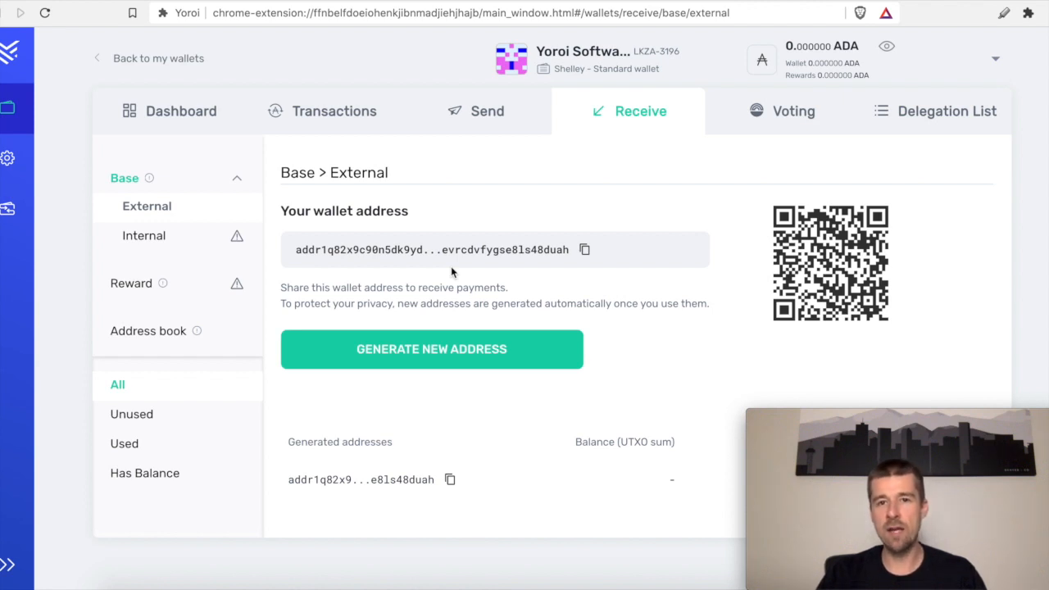
mouse_move(793, 111)
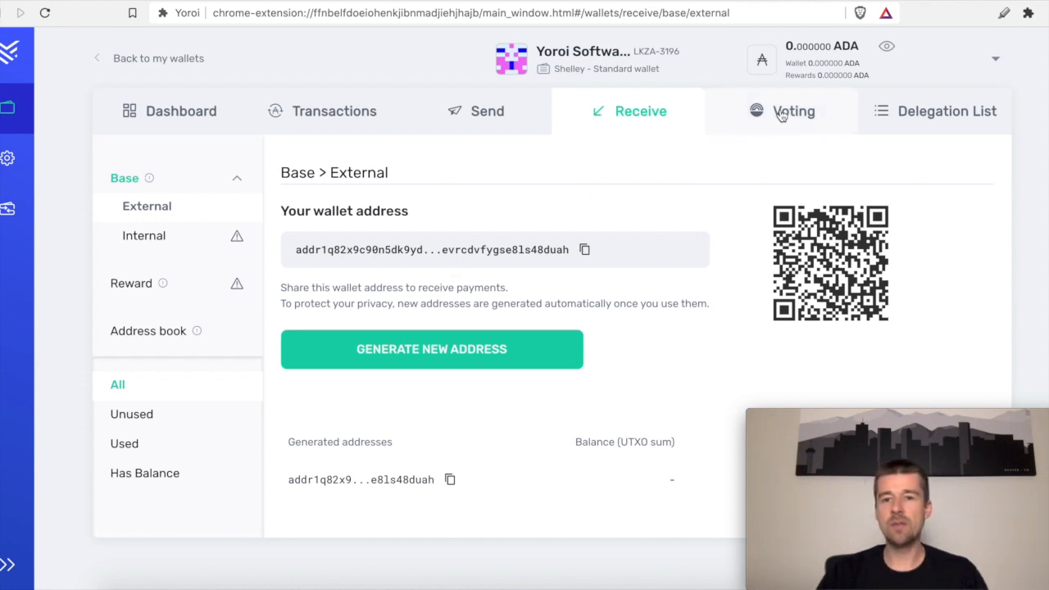
click(793, 111)
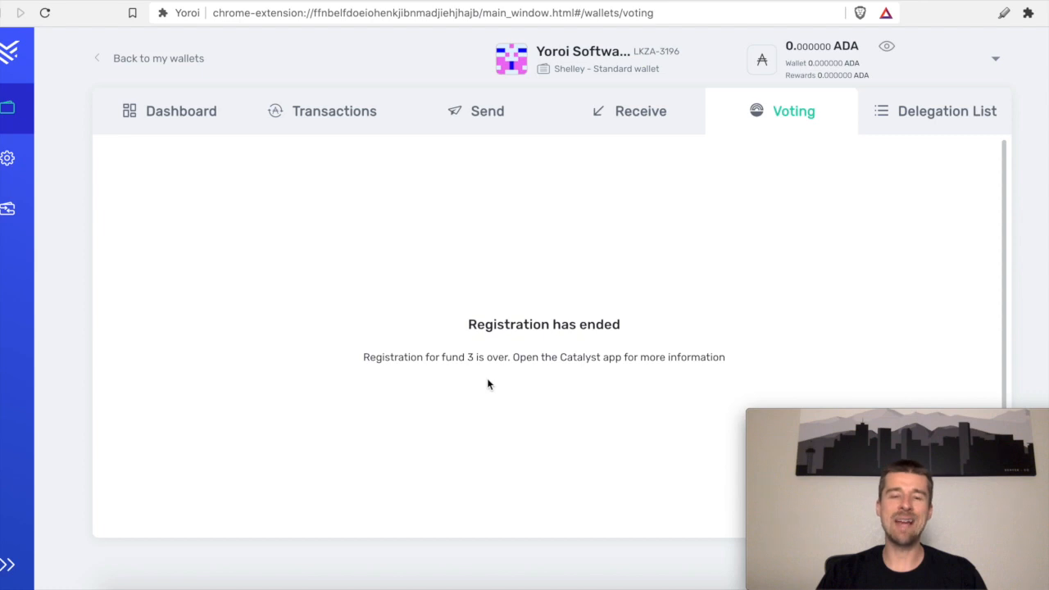
mouse_move(402, 358)
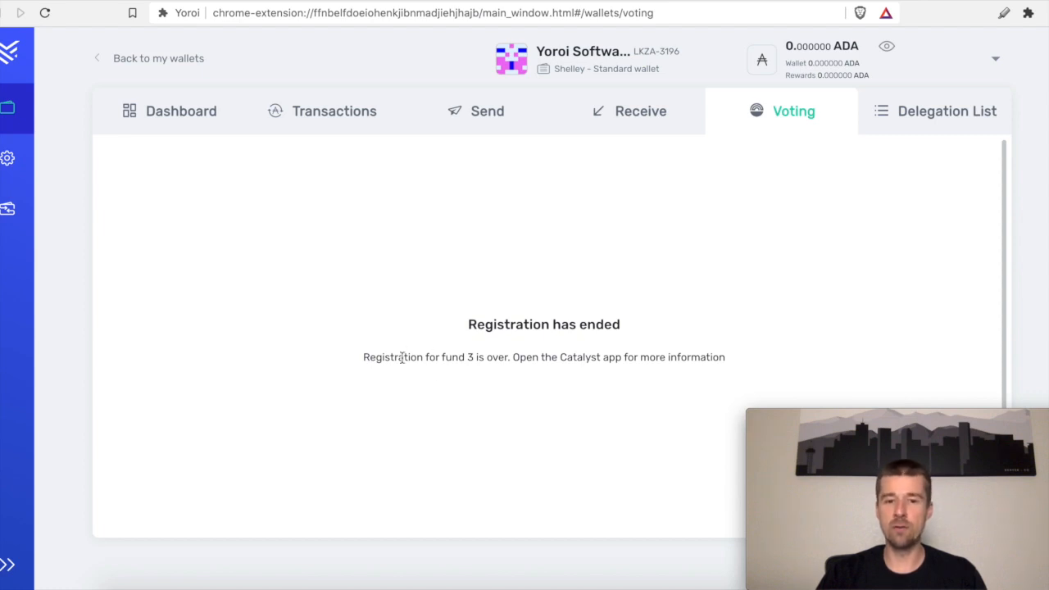
mouse_move(802, 128)
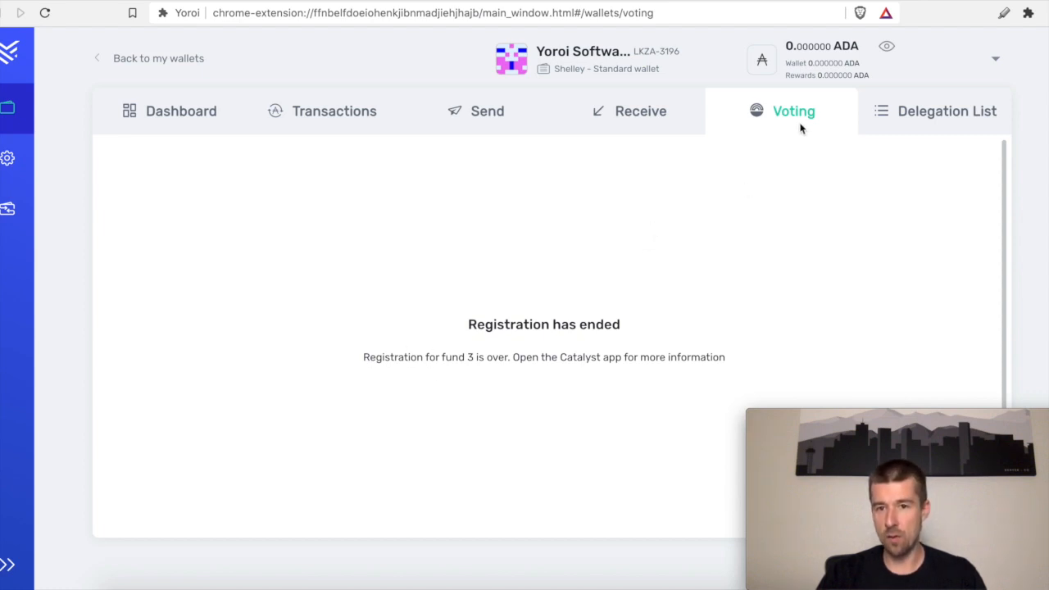
Search the Delegation List for 'ASPEN' to find the Aspen Pool, then go to General settings.
click(946, 110)
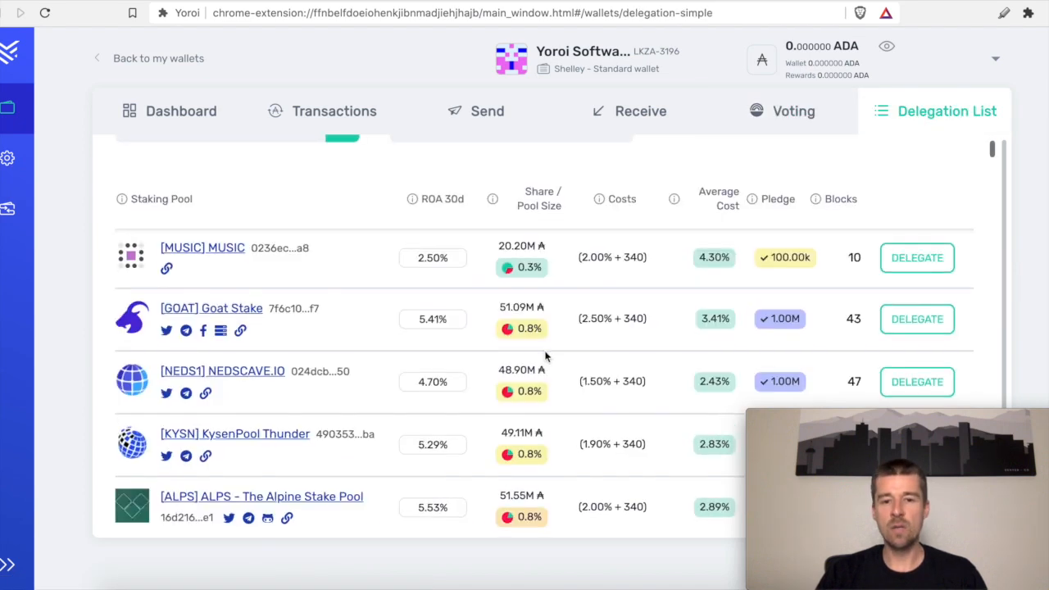
scroll(up, 3)
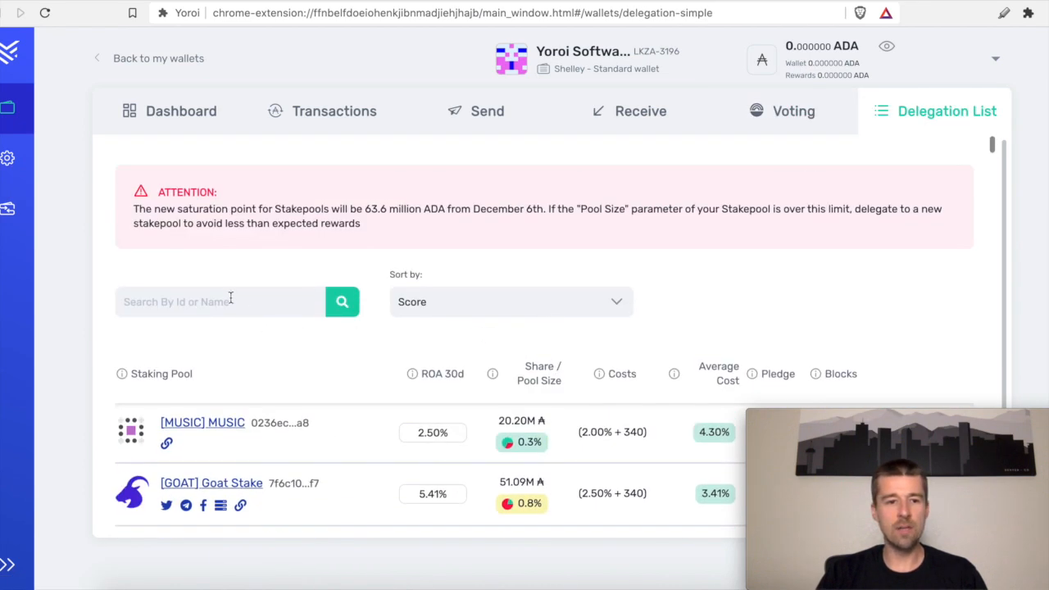
text(ASPEN)
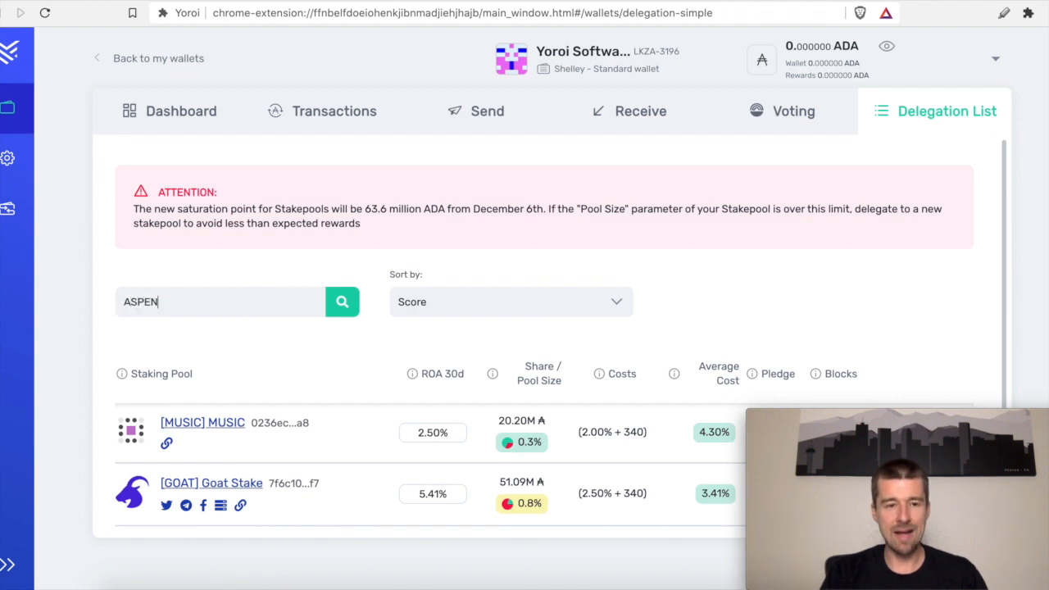
click(342, 301)
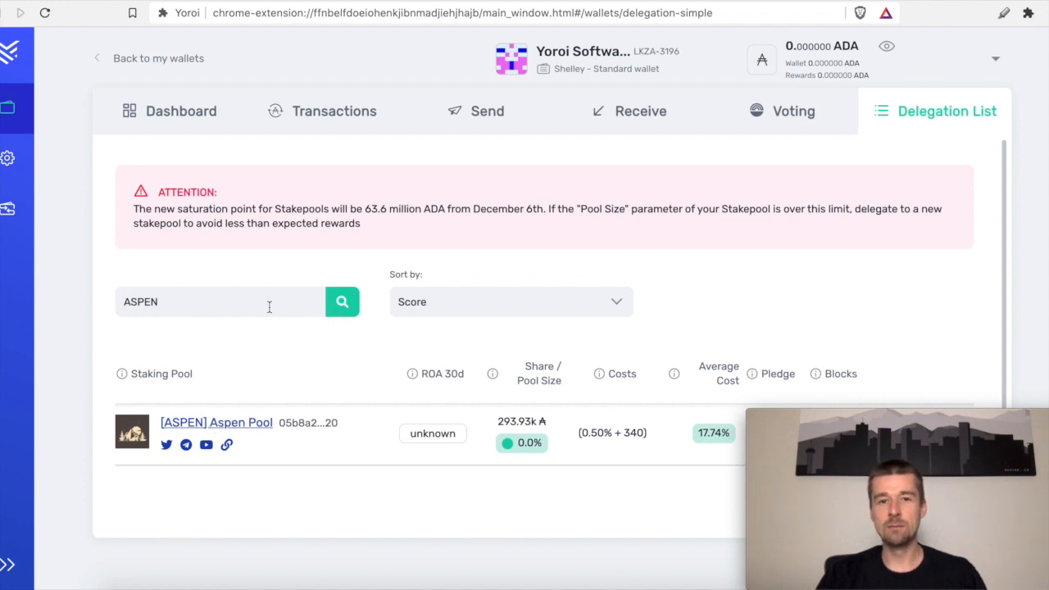
click(8, 158)
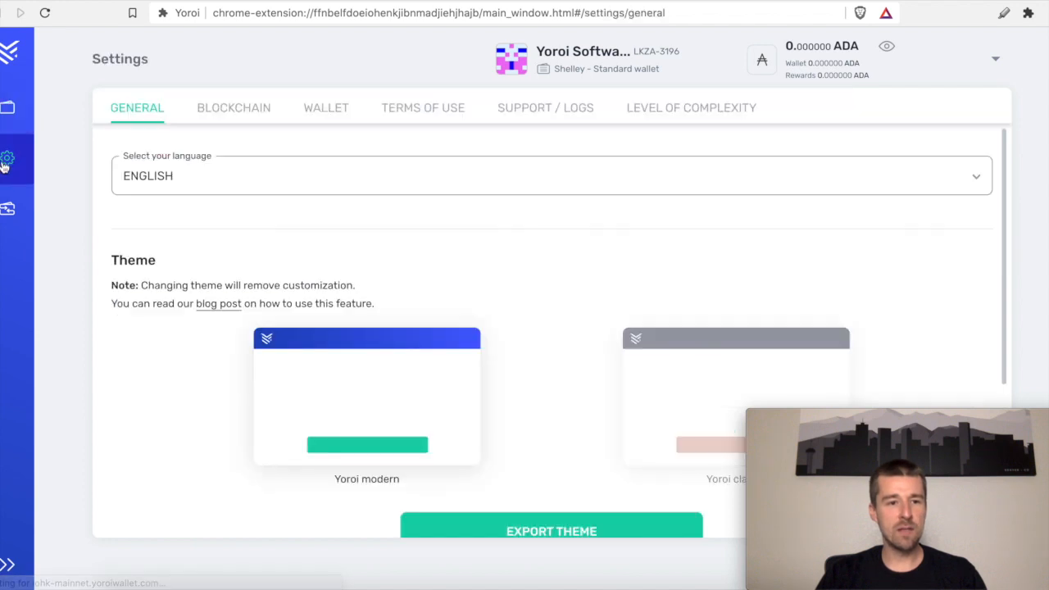
Show the Claim / Transfer page with its Byron-era and Shelley-era wallet options.
click(8, 208)
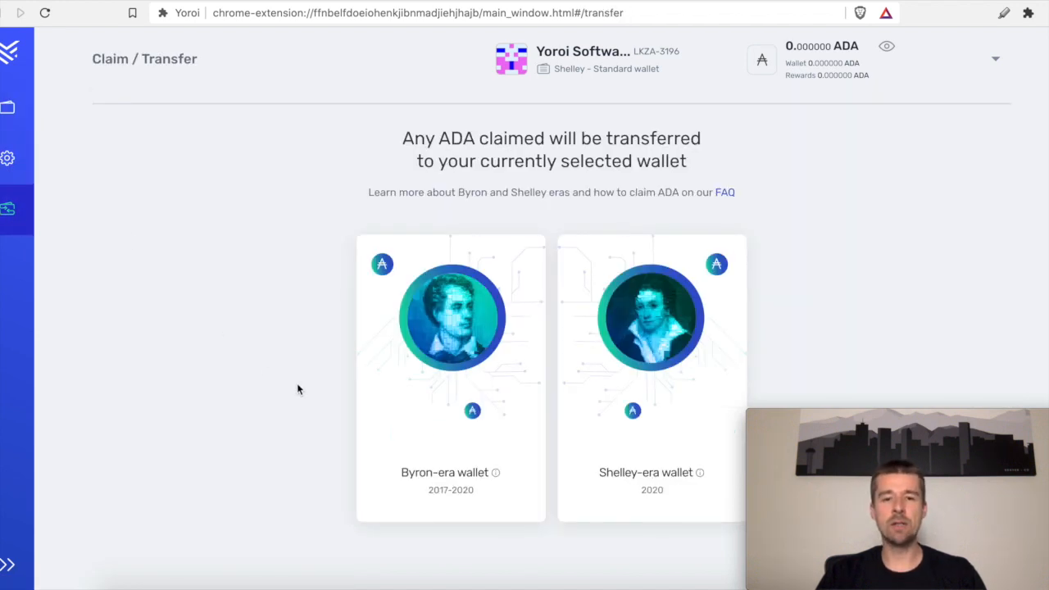
mouse_move(650, 363)
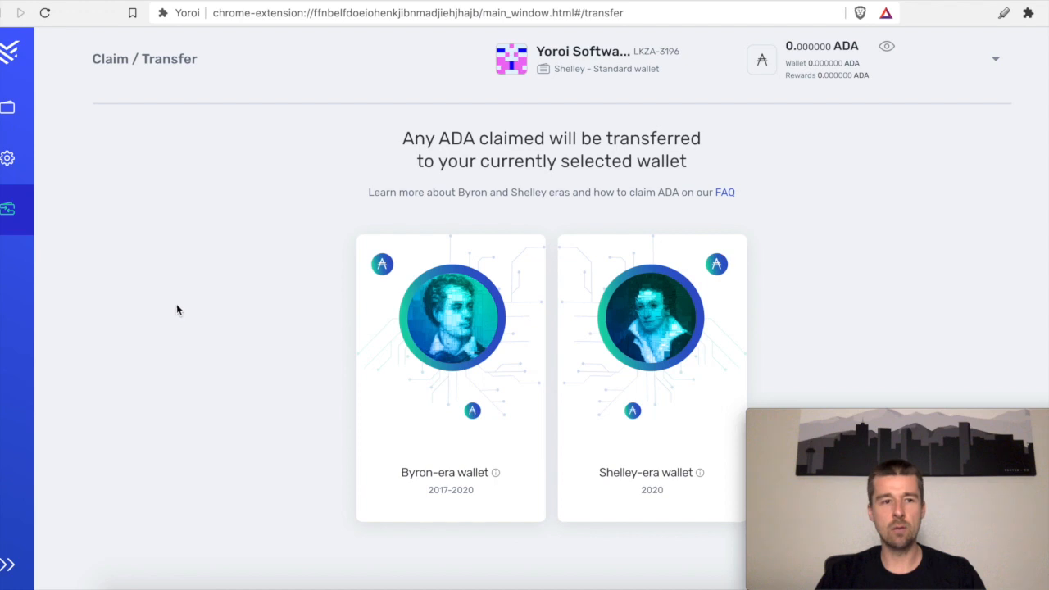
mouse_move(85, 219)
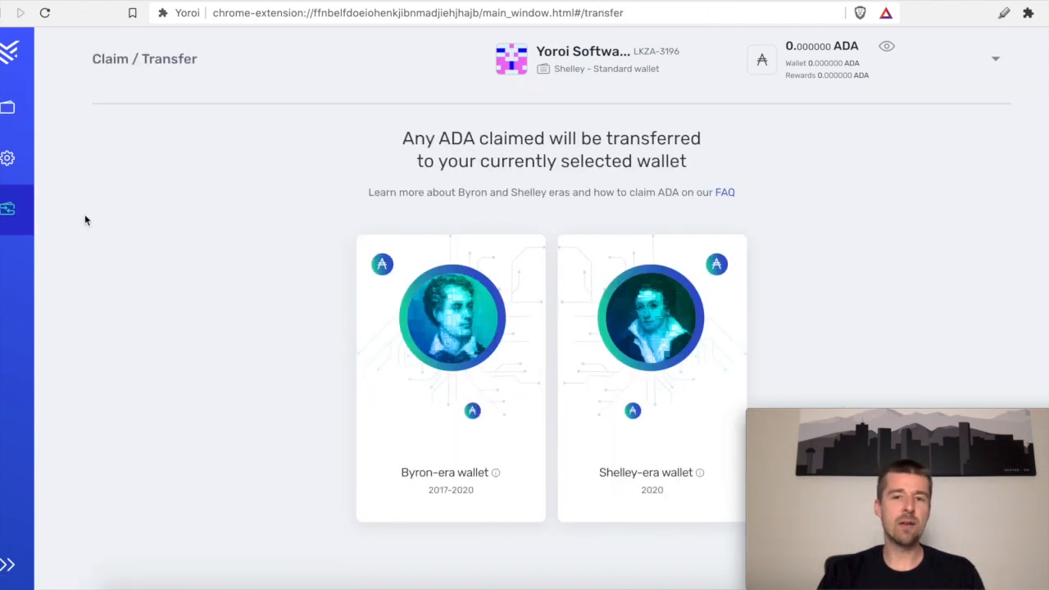